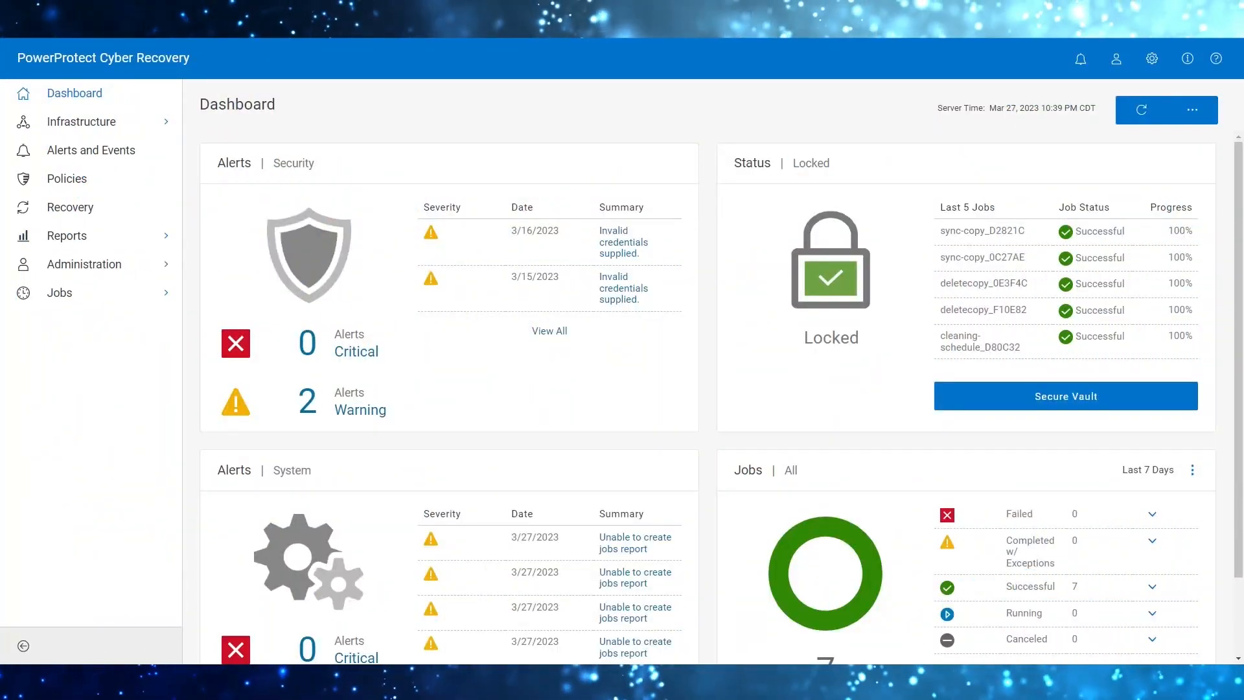
pyautogui.moveTo(104, 244)
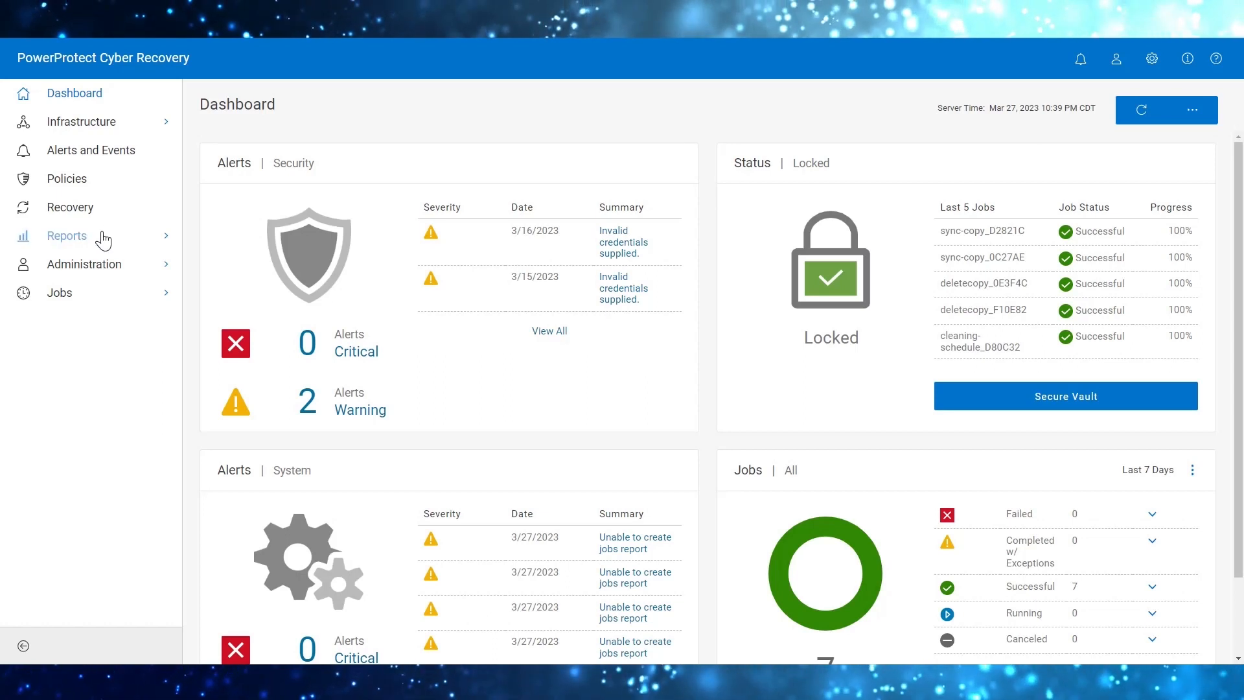
# - Show the report Template Library with the Job Summary template available
pyautogui.click(67, 235)
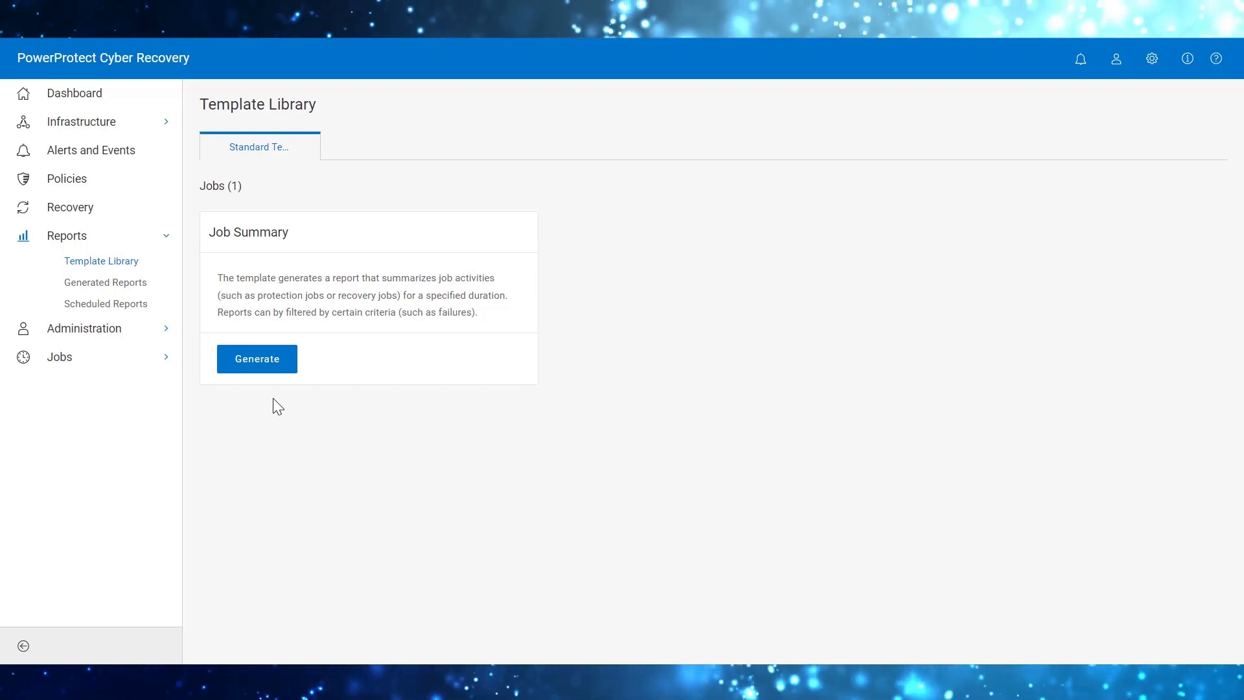
pyautogui.moveTo(289, 416)
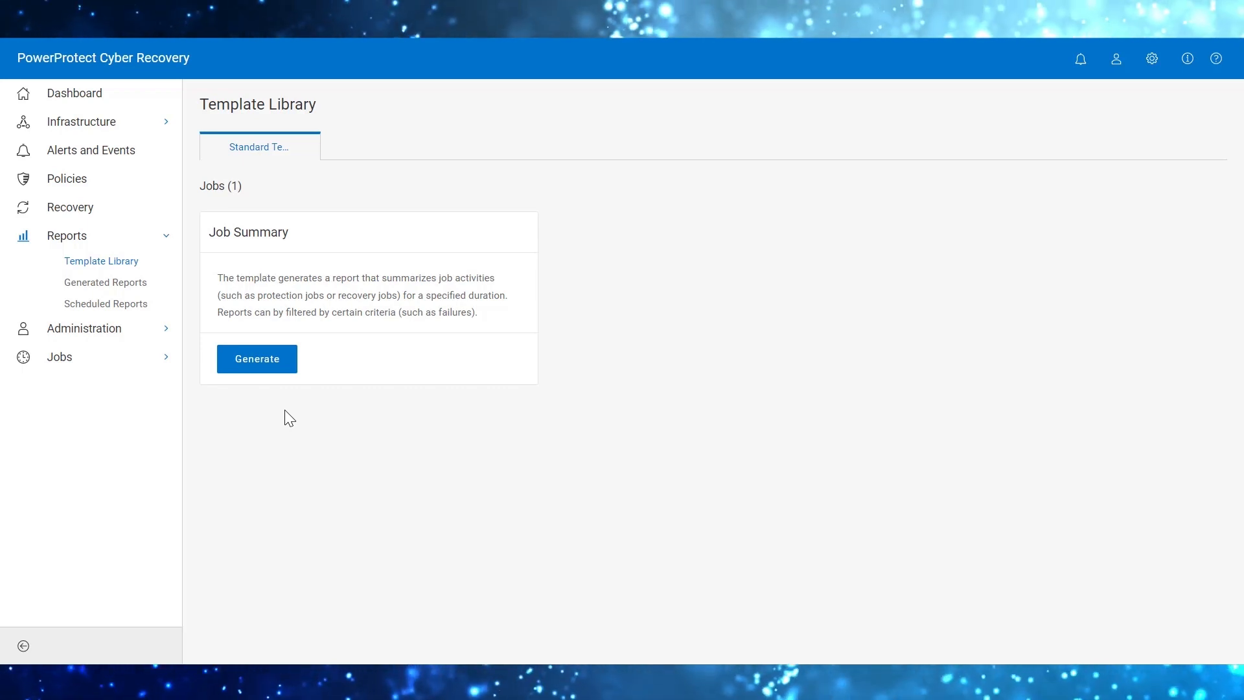
# - Begin a Job Summary report named CR_Job_summary_report and advance to the Filters step
pyautogui.click(256, 358)
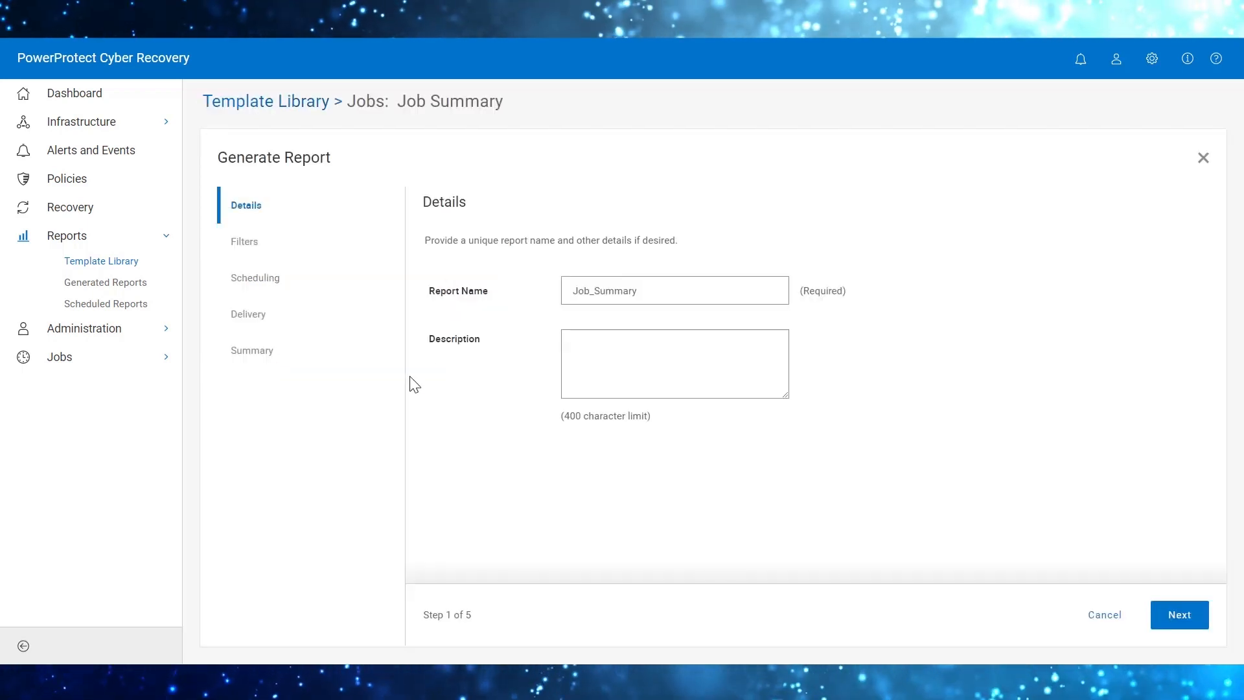
pyautogui.moveTo(321, 231)
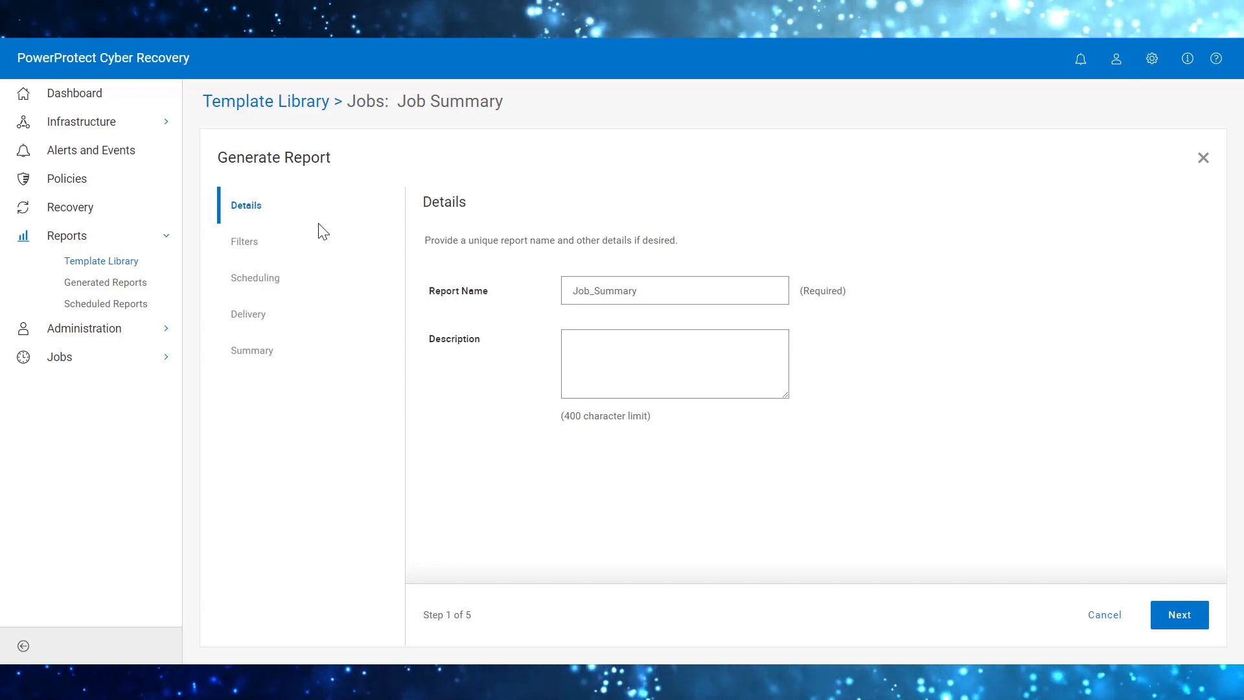
pyautogui.moveTo(468, 427)
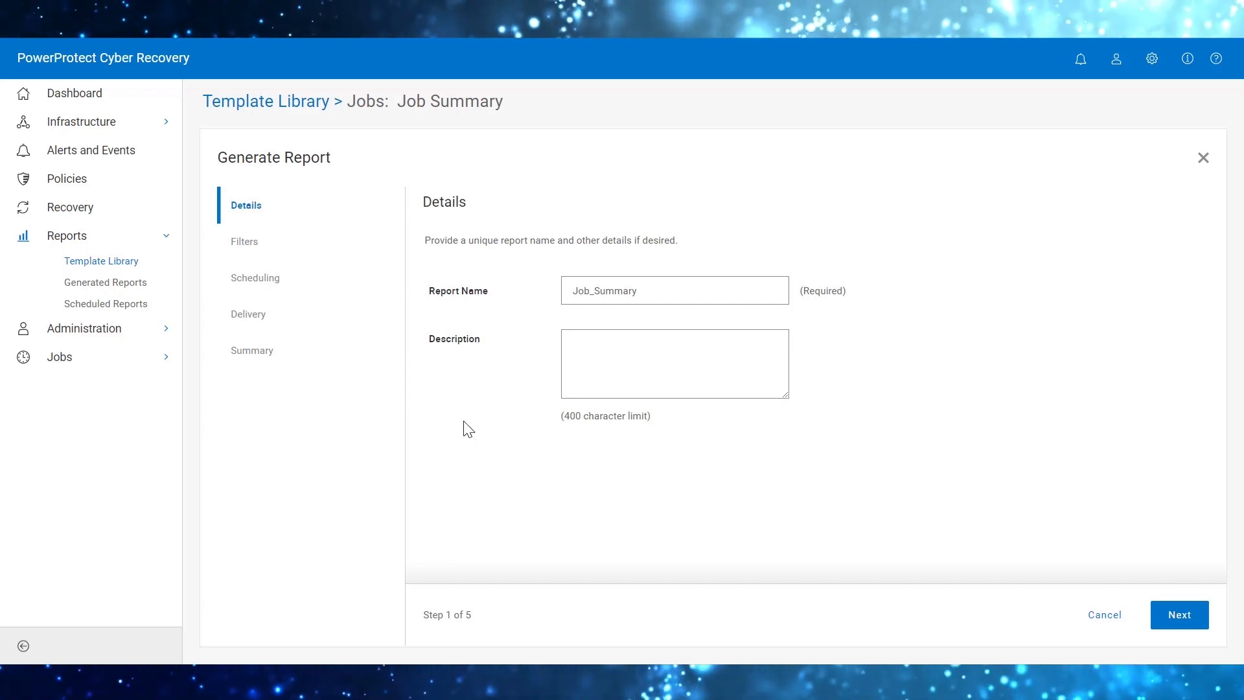
pyautogui.click(658, 291)
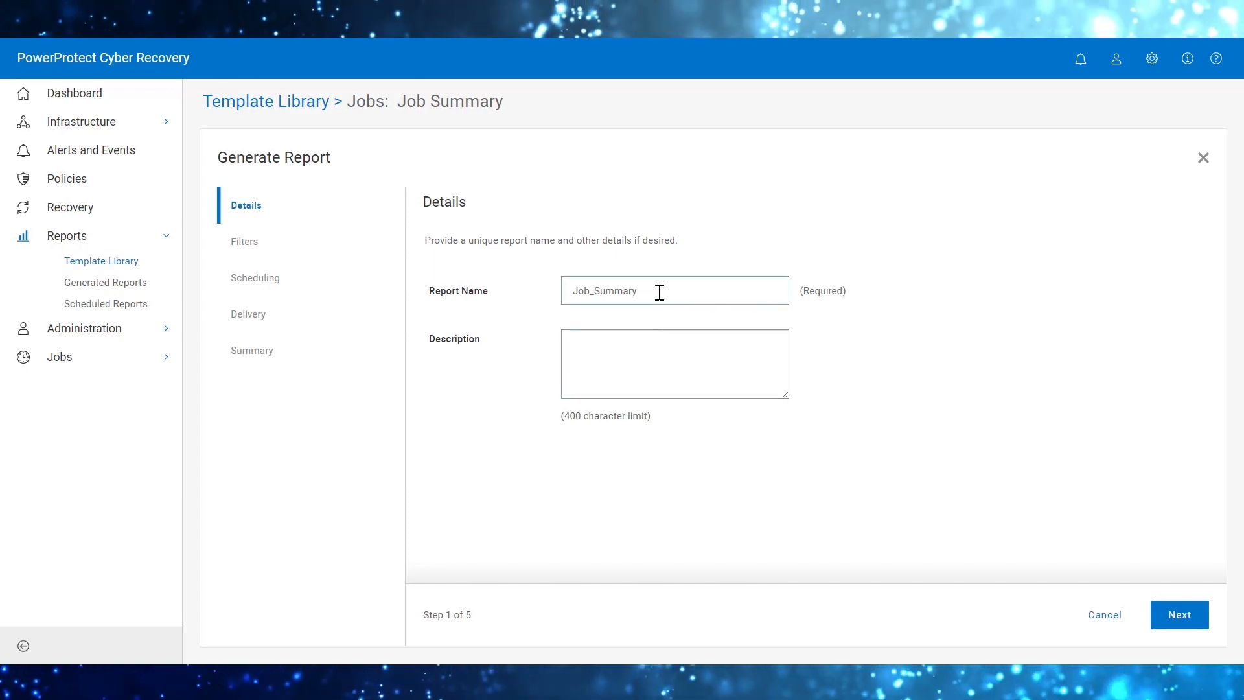
pyautogui.write('CR_Job_summary_report')
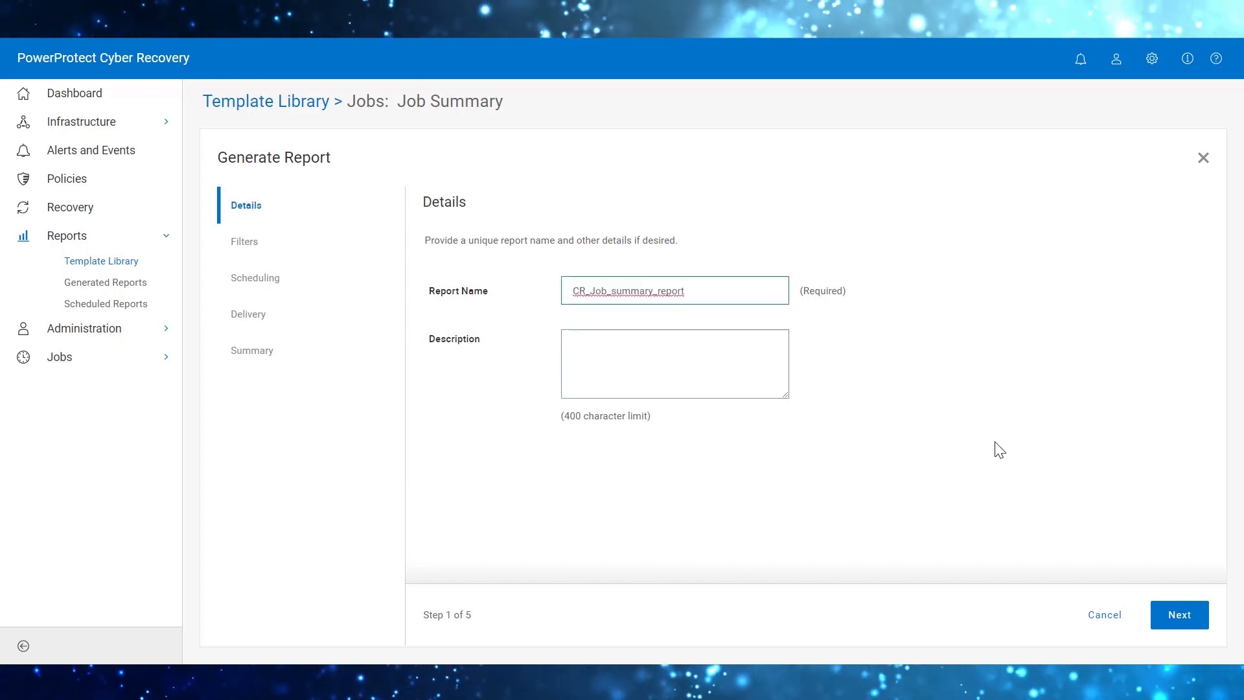
pyautogui.click(1179, 614)
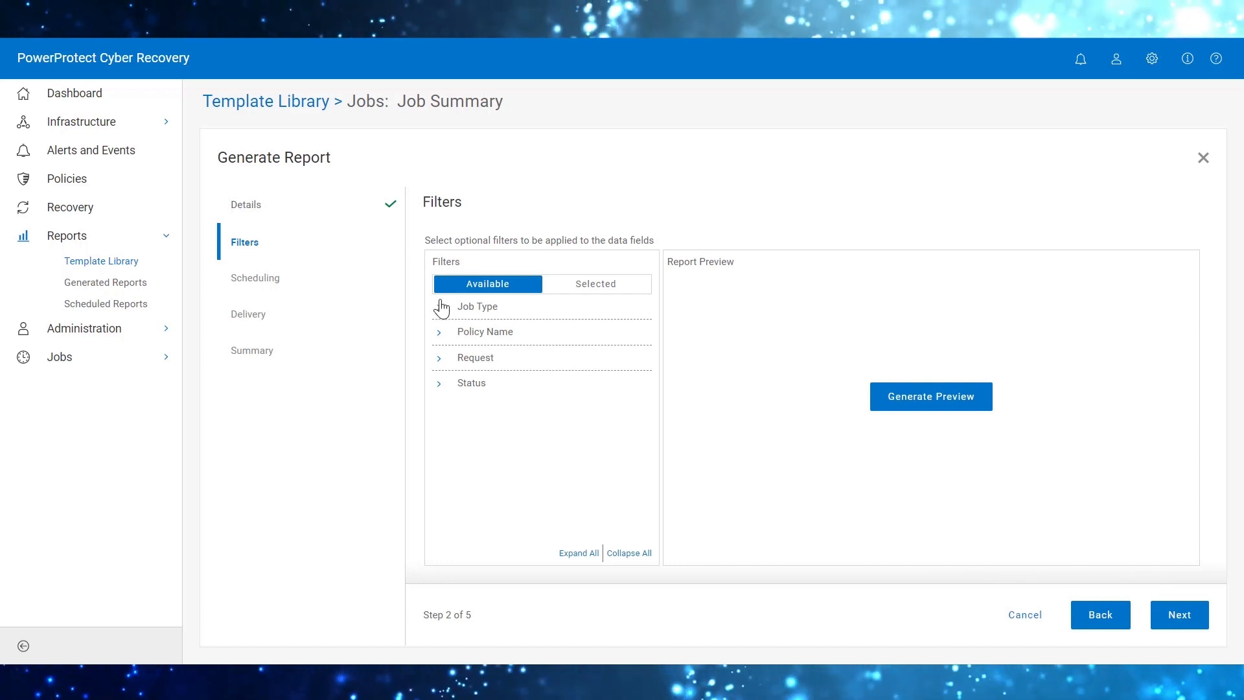
# - Filter to Protection, sync-copy, Success jobs and generate the preview of matching rows
pyautogui.click(440, 306)
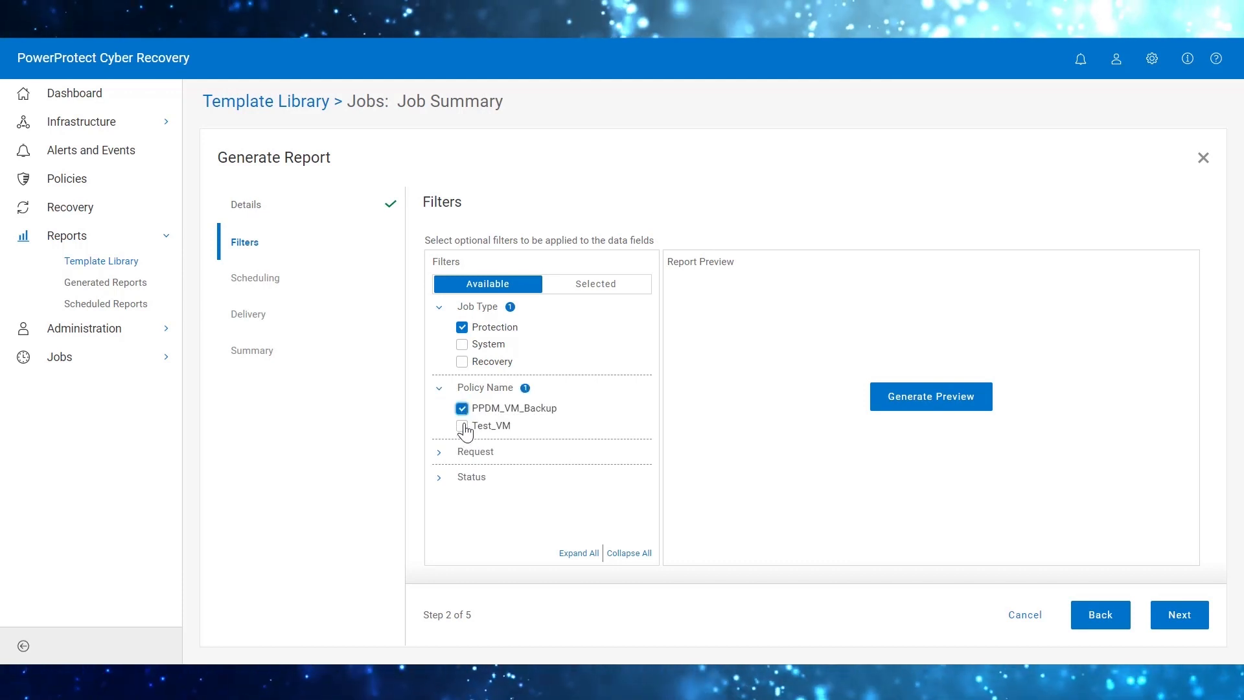
pyautogui.click(461, 458)
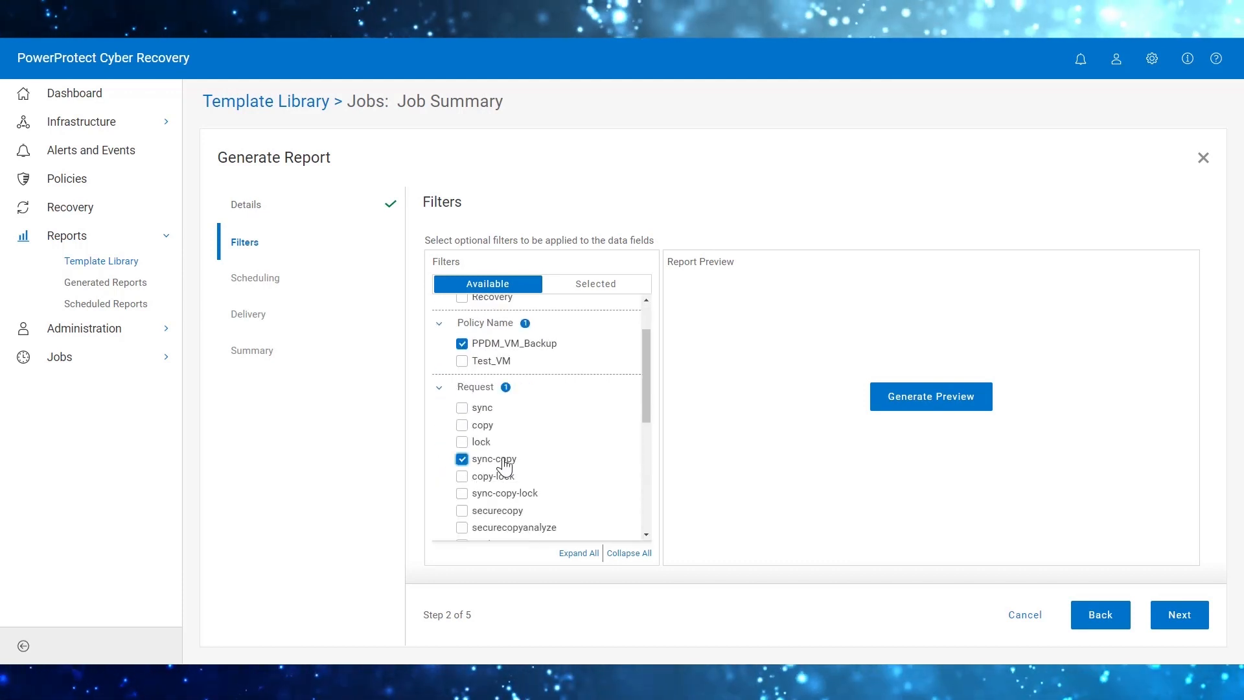
pyautogui.scroll(-3)
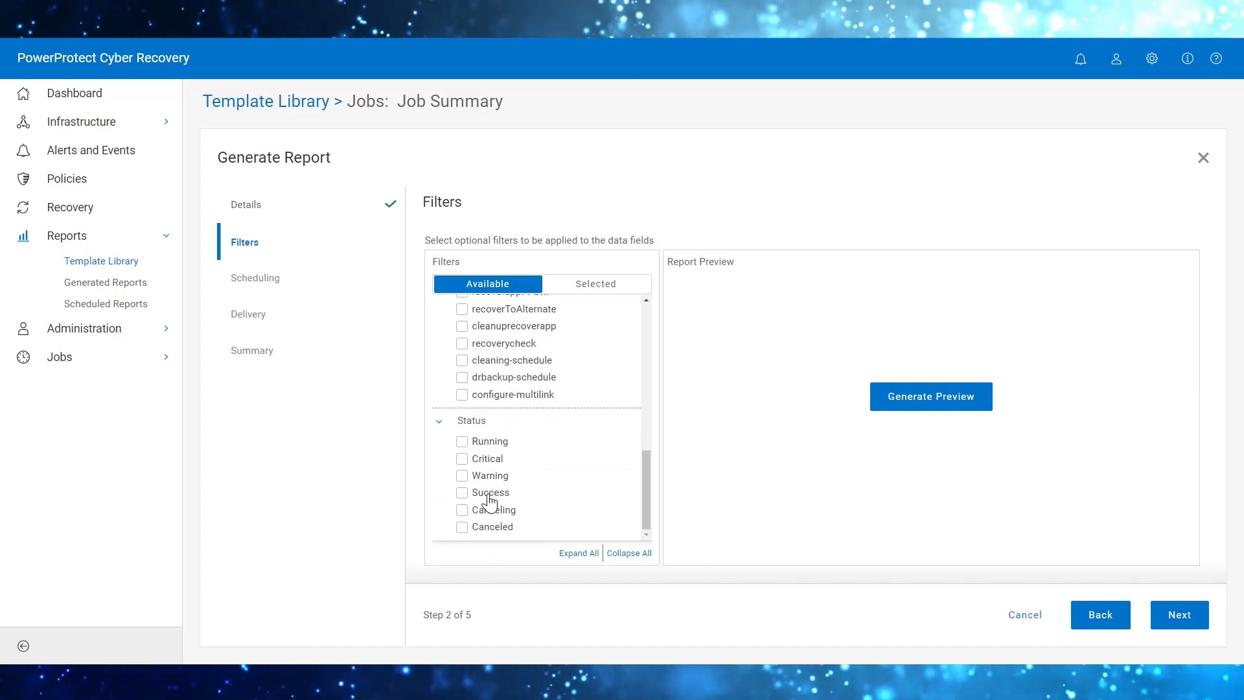
pyautogui.click(462, 493)
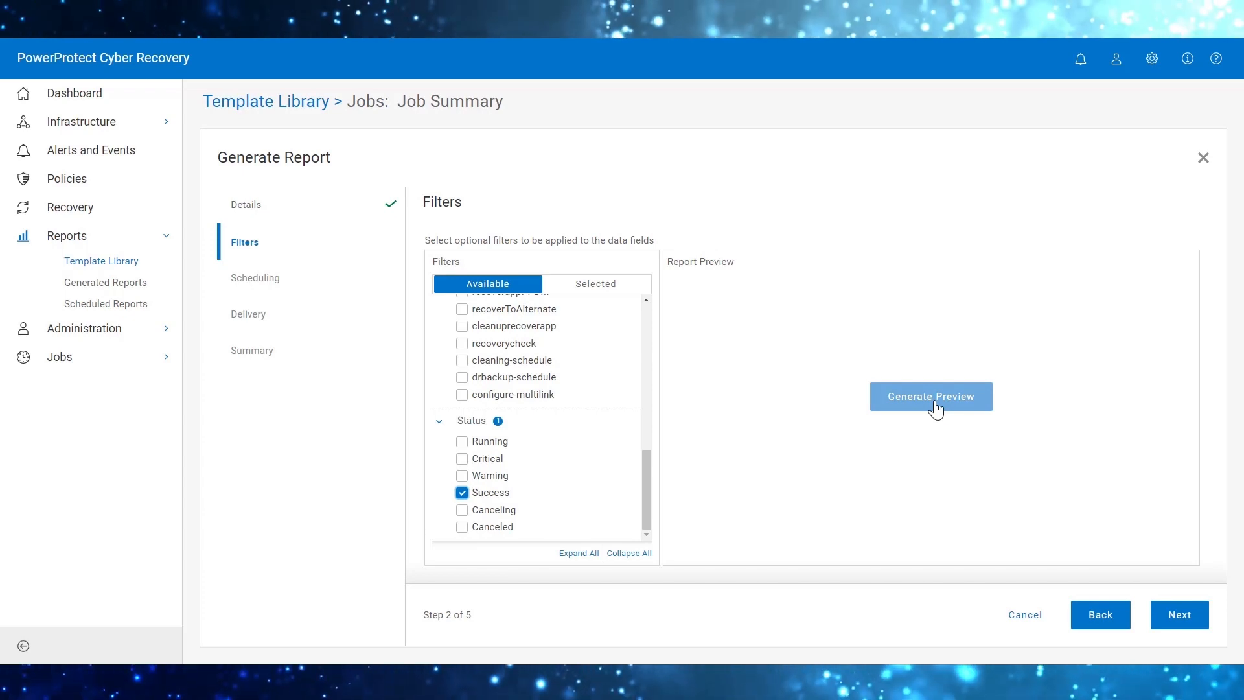
pyautogui.click(930, 397)
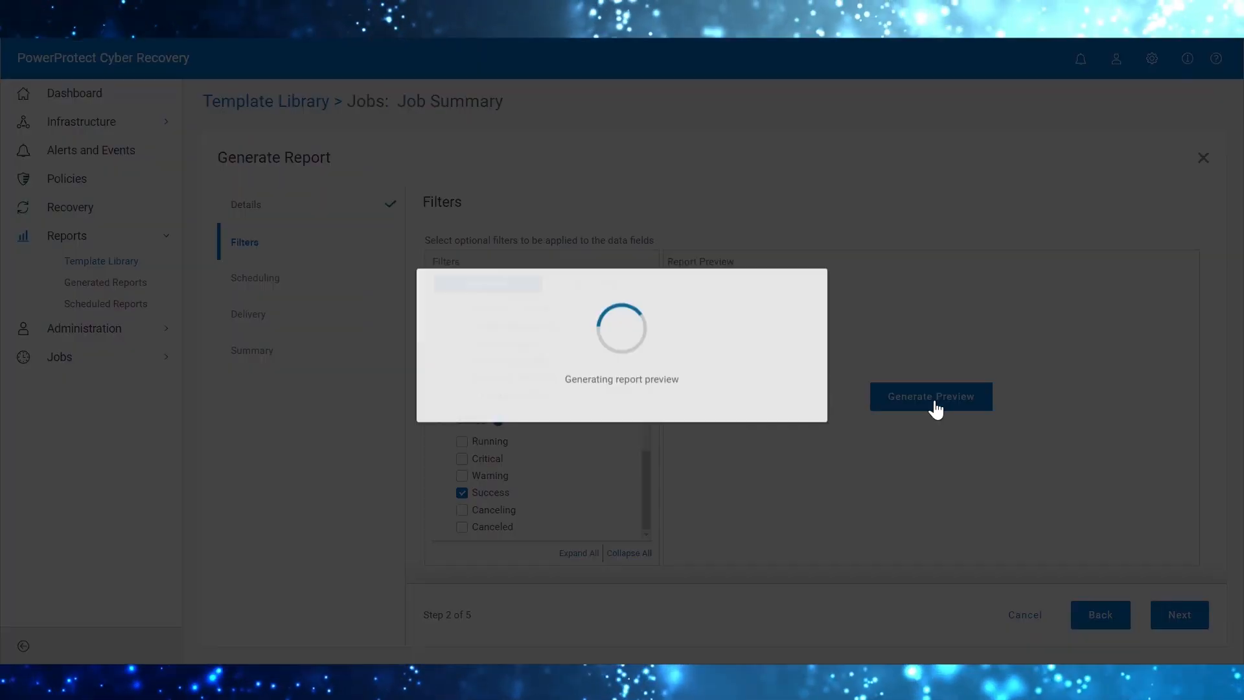
pyautogui.click(930, 396)
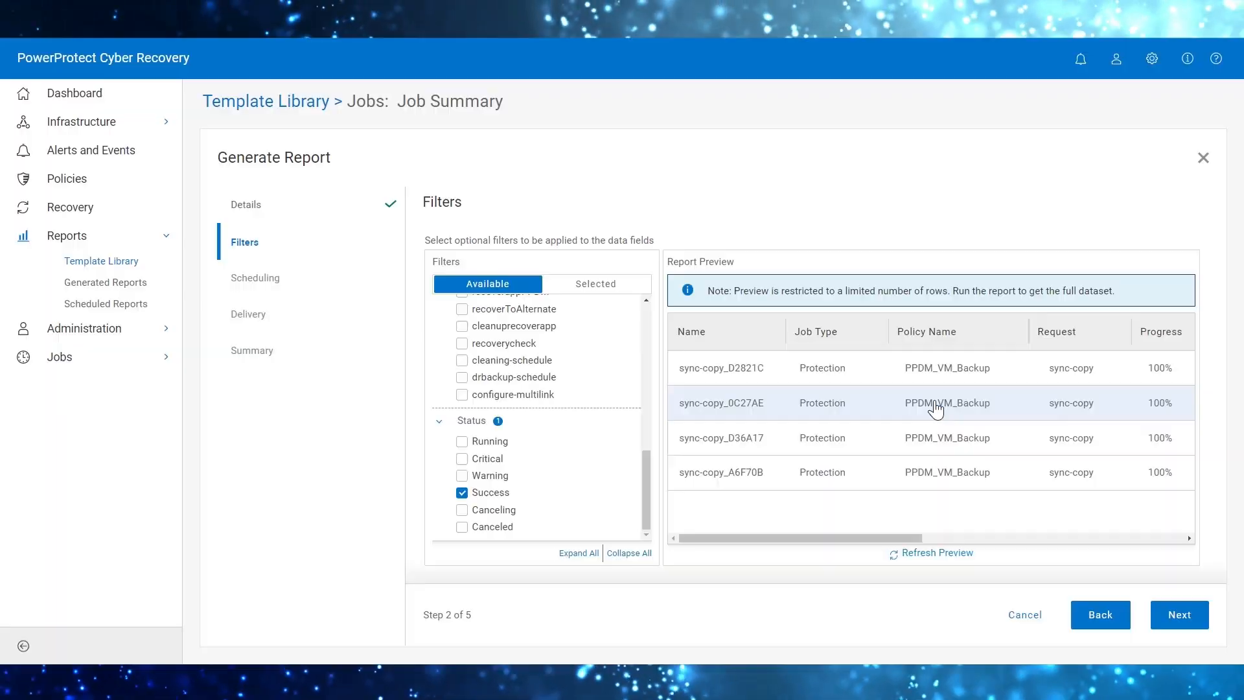
pyautogui.moveTo(972, 504)
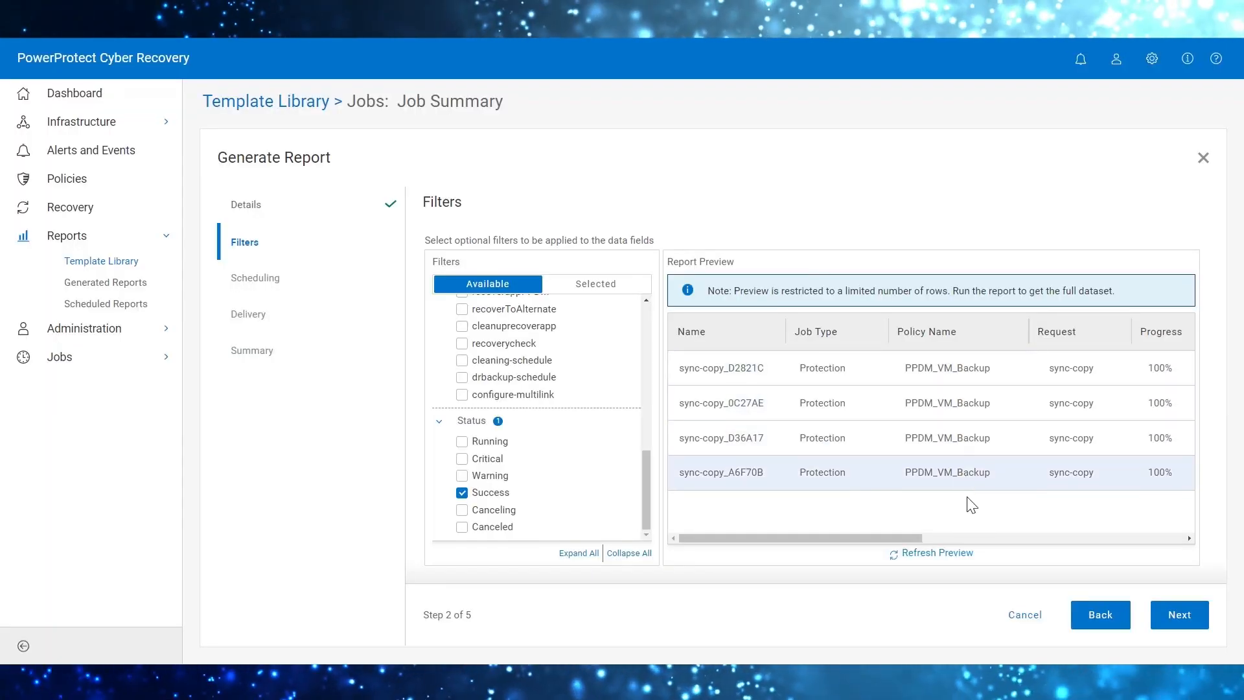
# - Make the report Scheduled with the daily recurrence defaults and continue to Delivery
pyautogui.click(1179, 615)
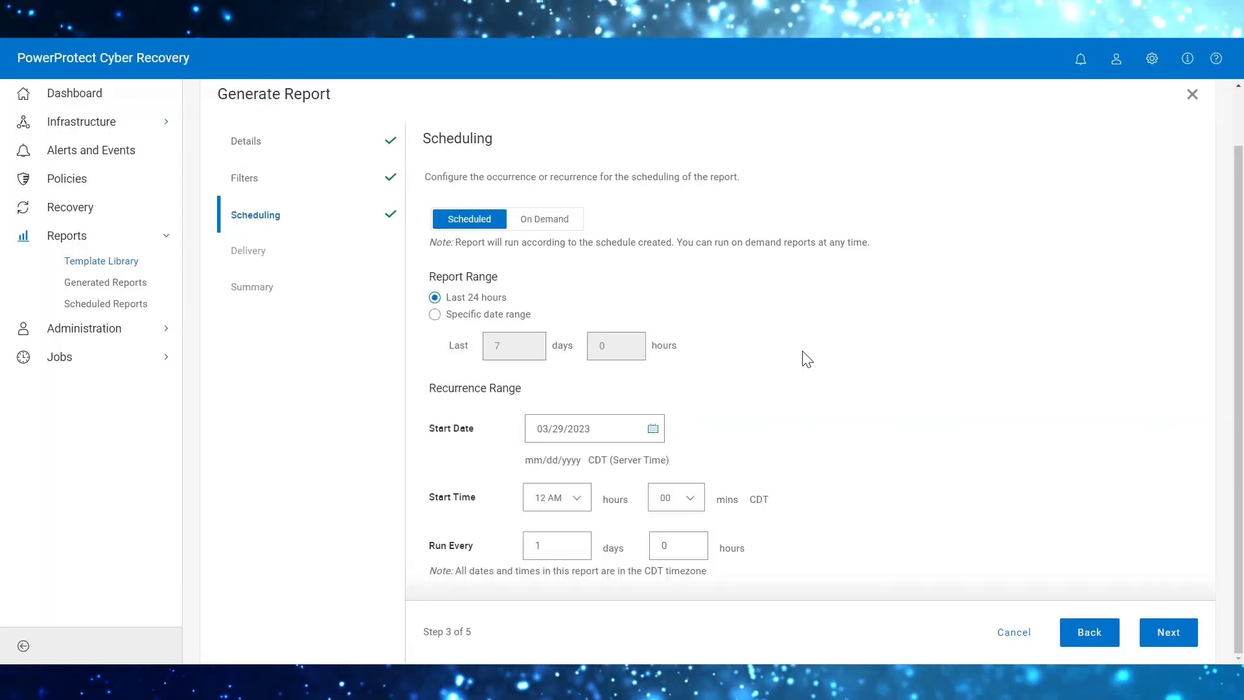
pyautogui.moveTo(549, 332)
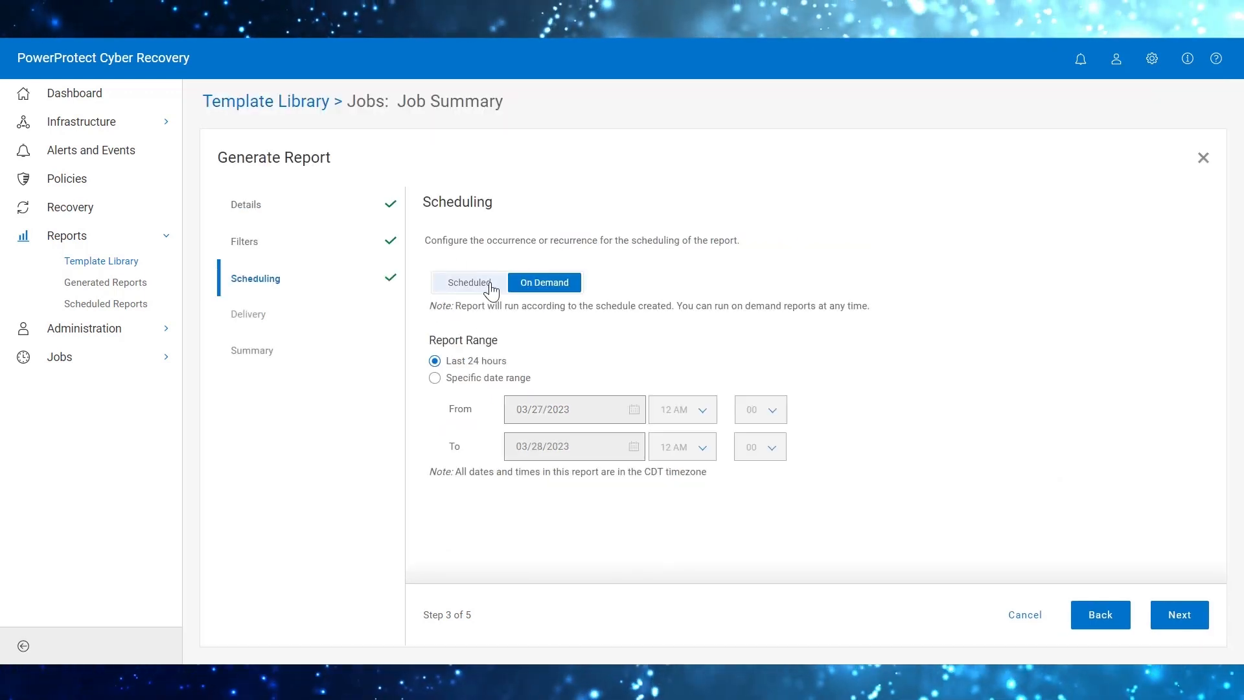
pyautogui.click(469, 283)
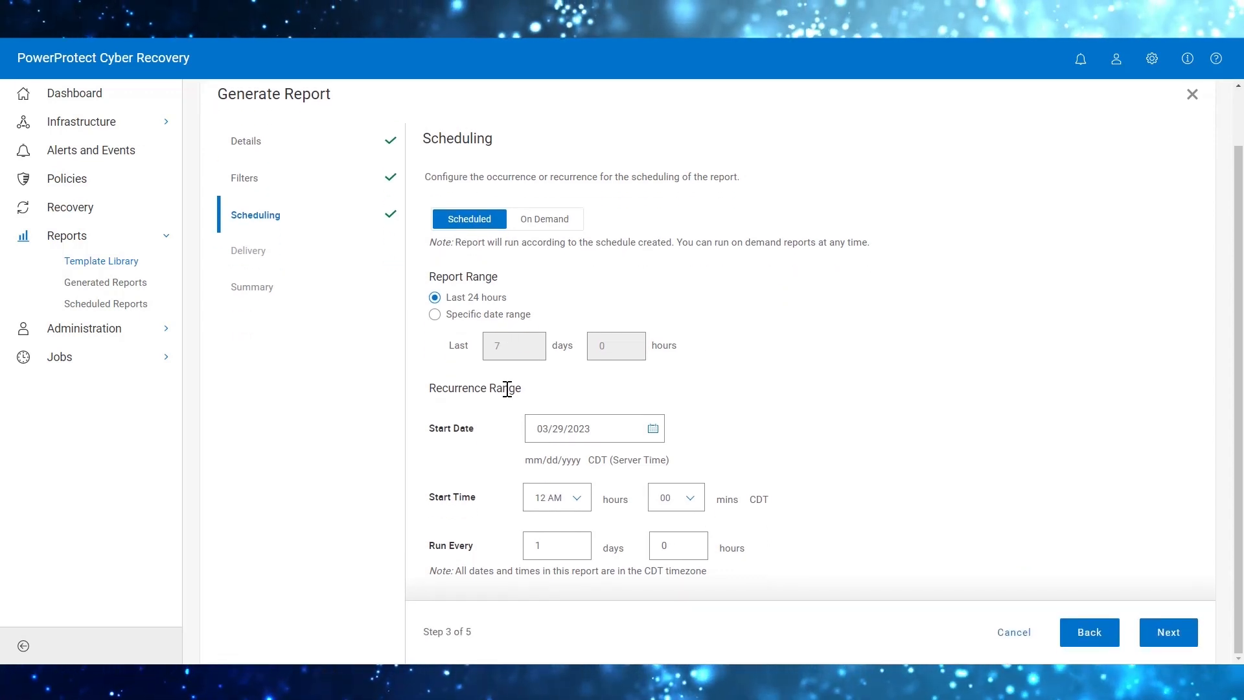
pyautogui.moveTo(478, 522)
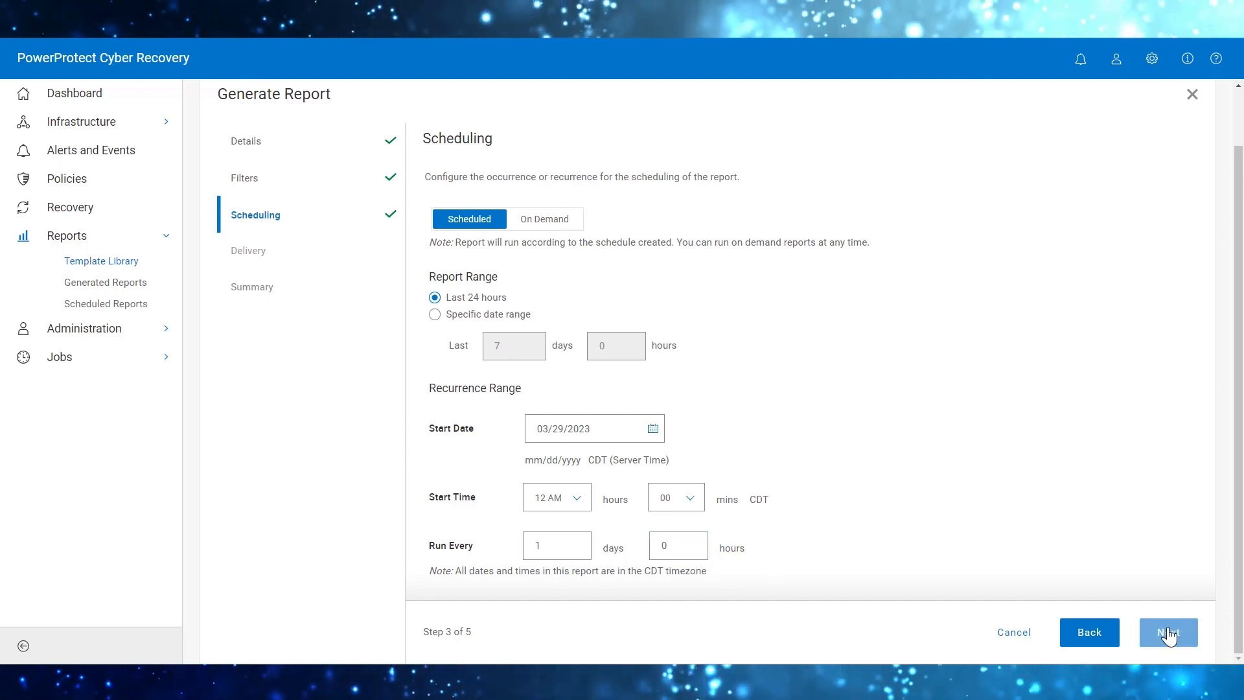
pyautogui.click(1169, 632)
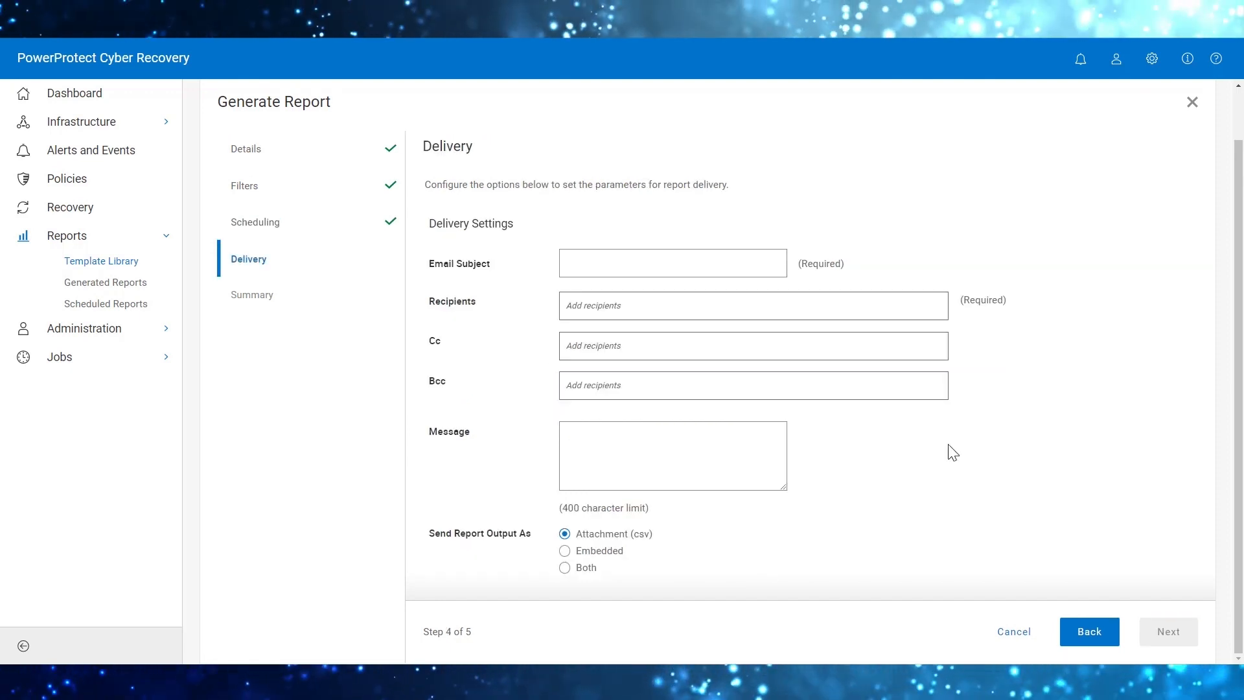
# - Add the email message 'CR Job summary daily', keep Attachment (csv) output, and reach the Summary step
pyautogui.click(672, 262)
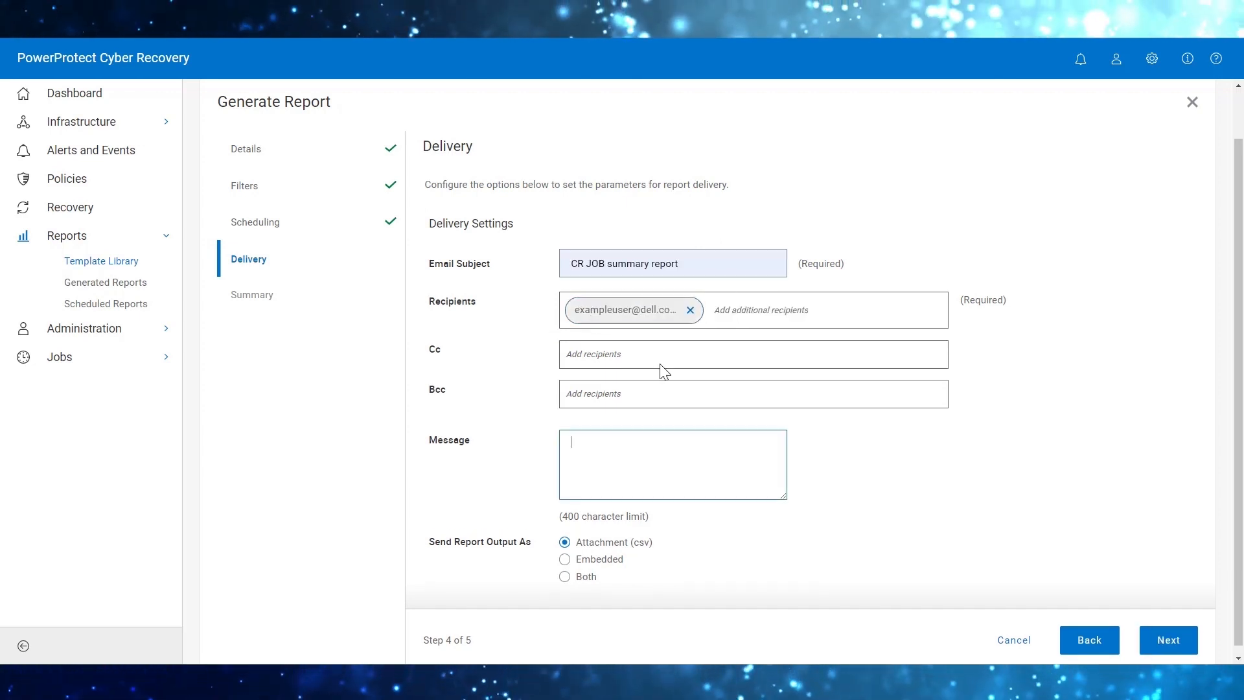
pyautogui.write('CR Job summary daily')
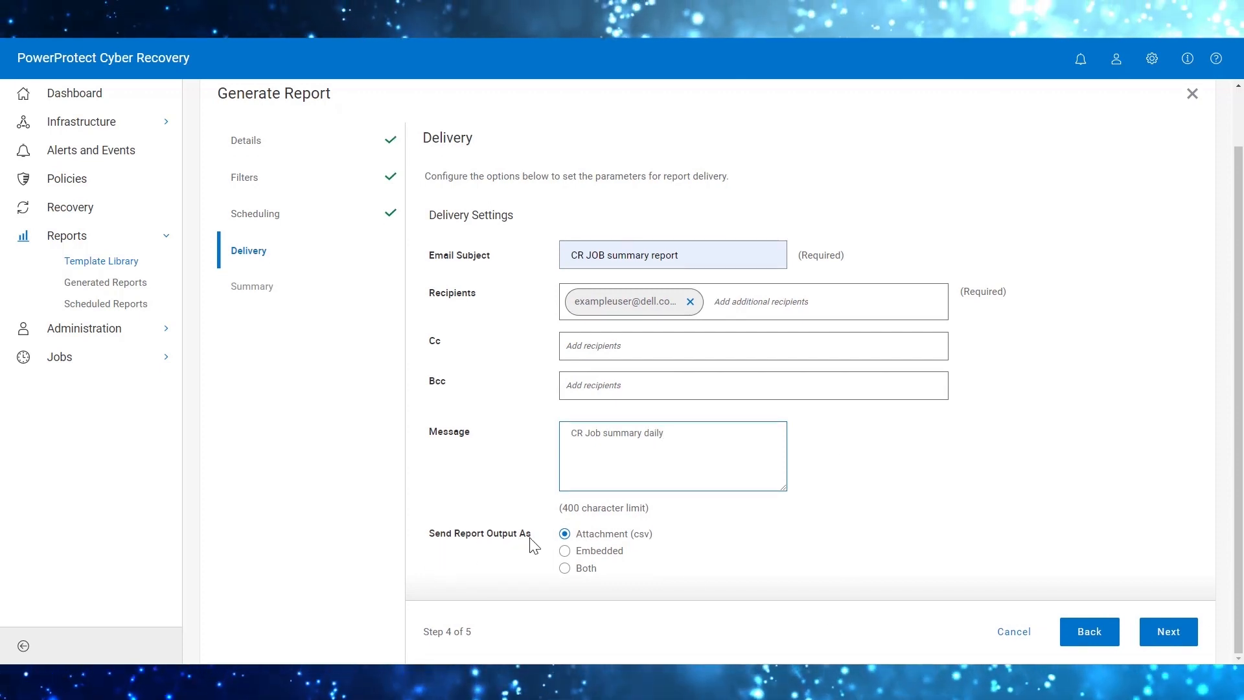
pyautogui.click(565, 551)
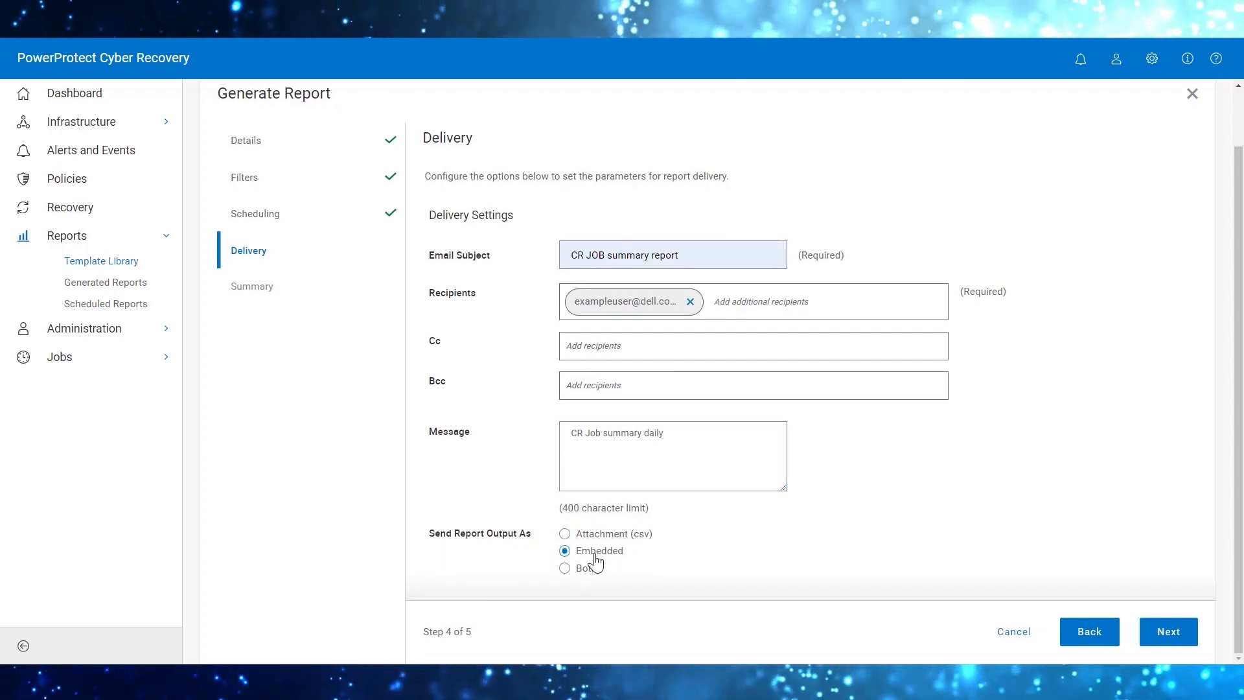
pyautogui.click(565, 569)
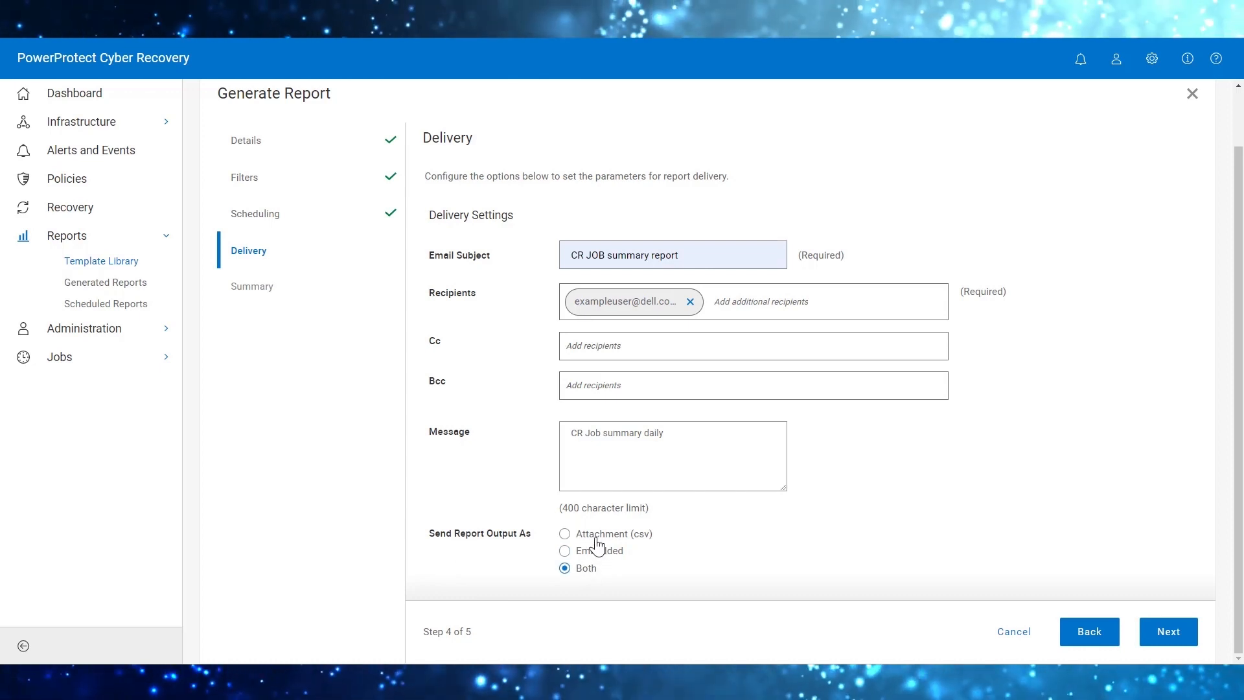
pyautogui.click(564, 534)
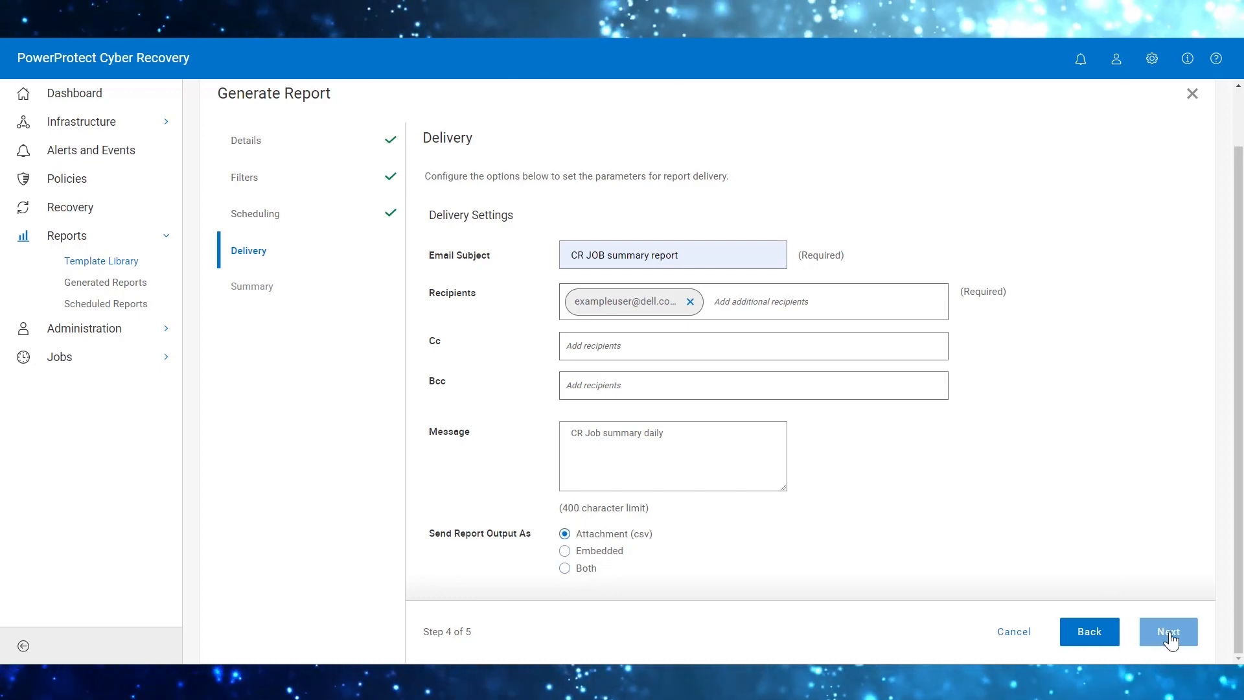
pyautogui.click(1169, 633)
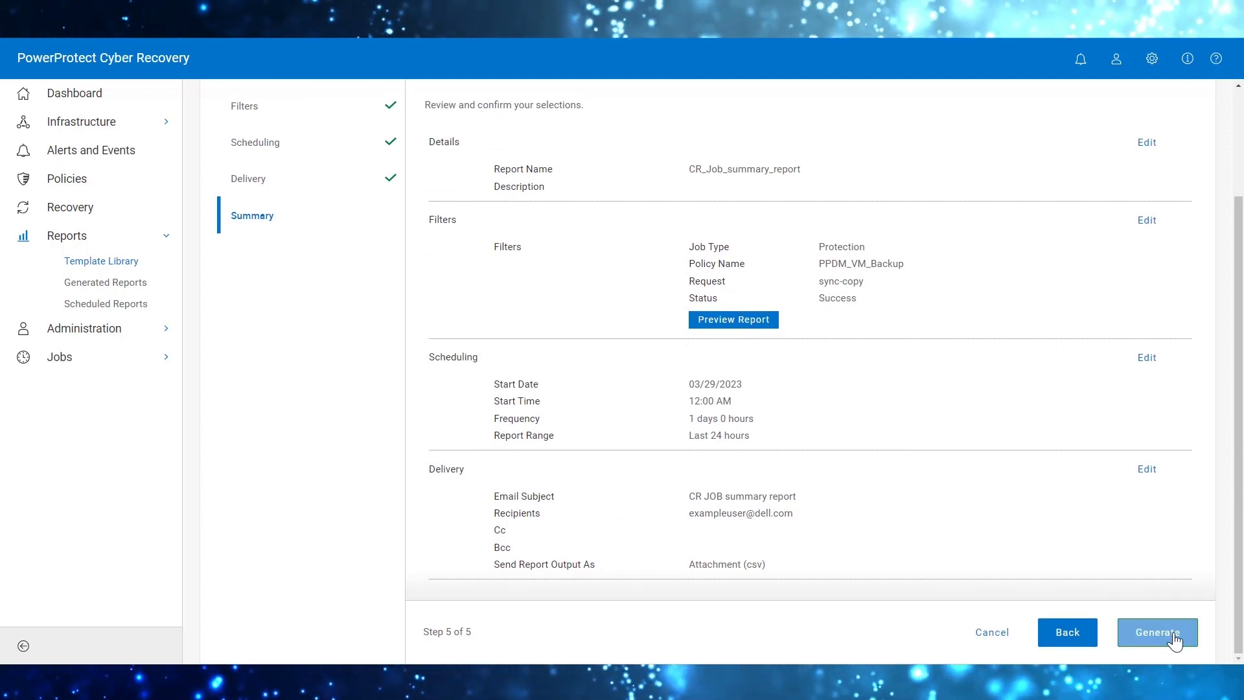
# - Generate the scheduled report and select its CR_Job_summary_report entry under Scheduled Reports
pyautogui.click(1157, 632)
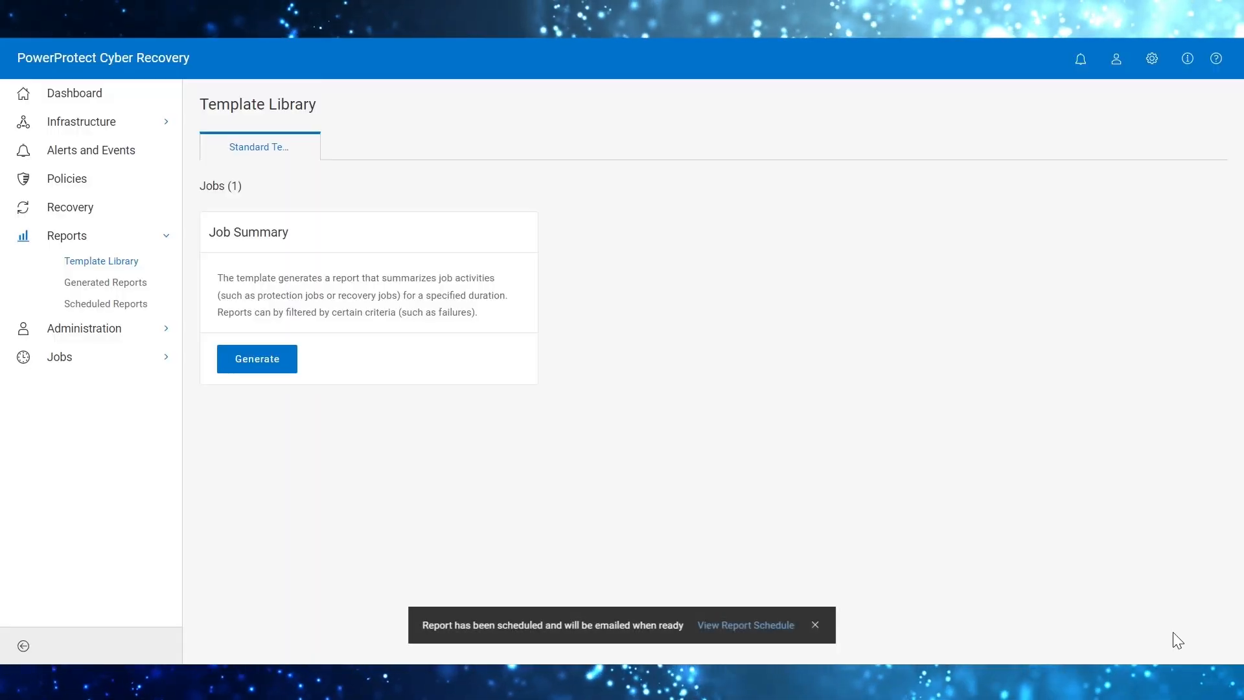
pyautogui.moveTo(875, 343)
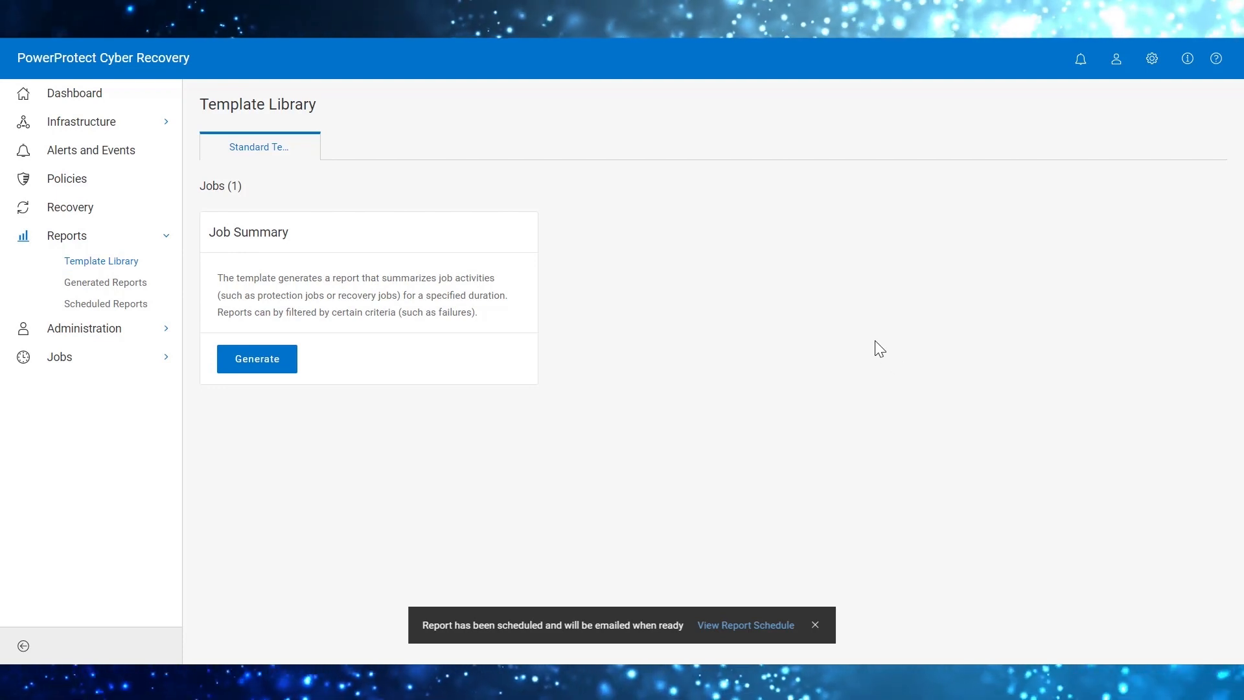
pyautogui.moveTo(495, 524)
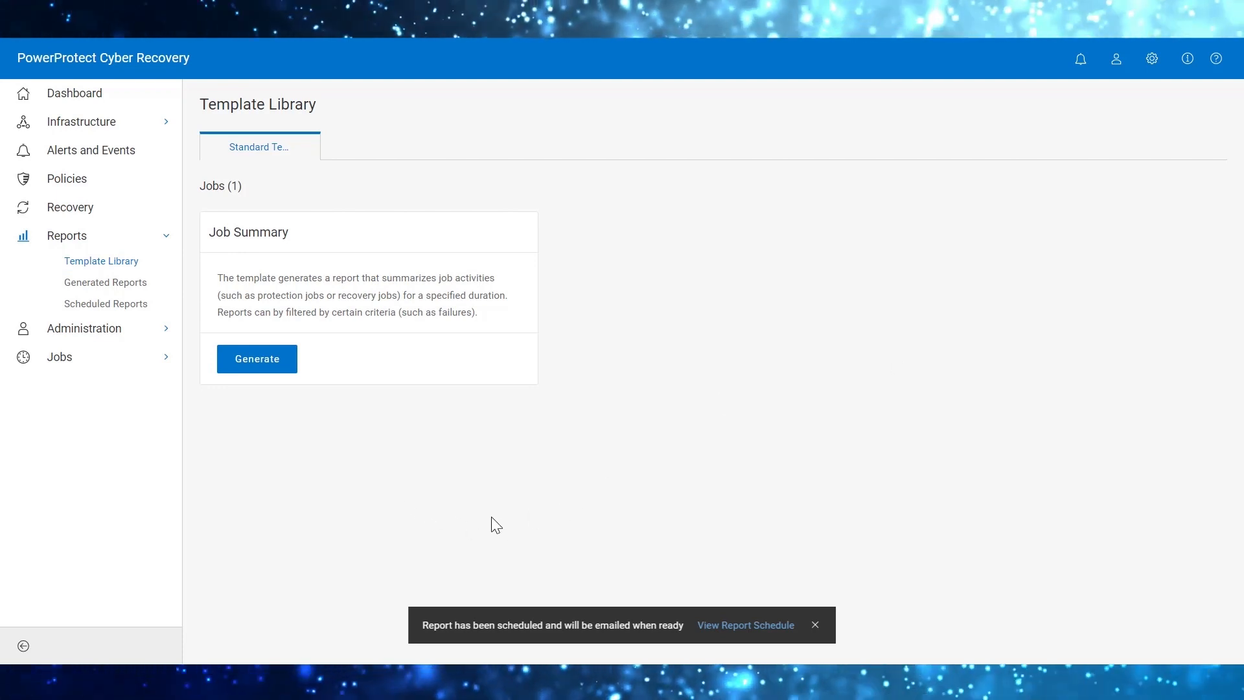
pyautogui.moveTo(731, 602)
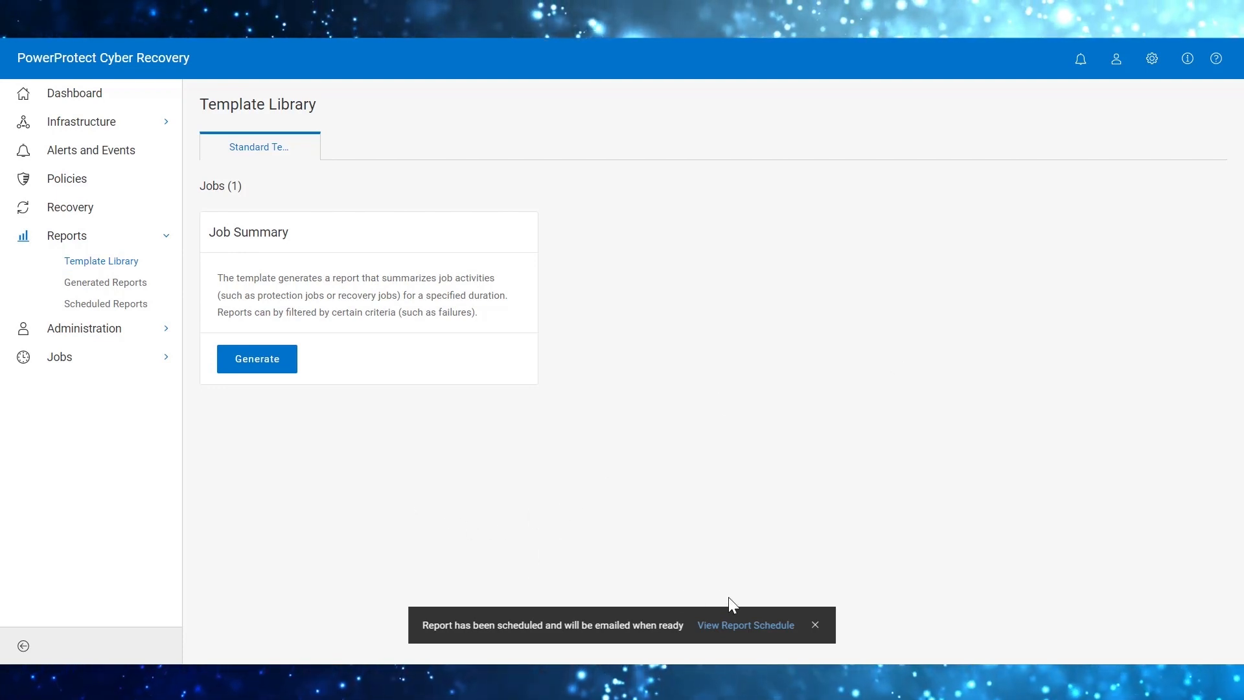
pyautogui.moveTo(767, 651)
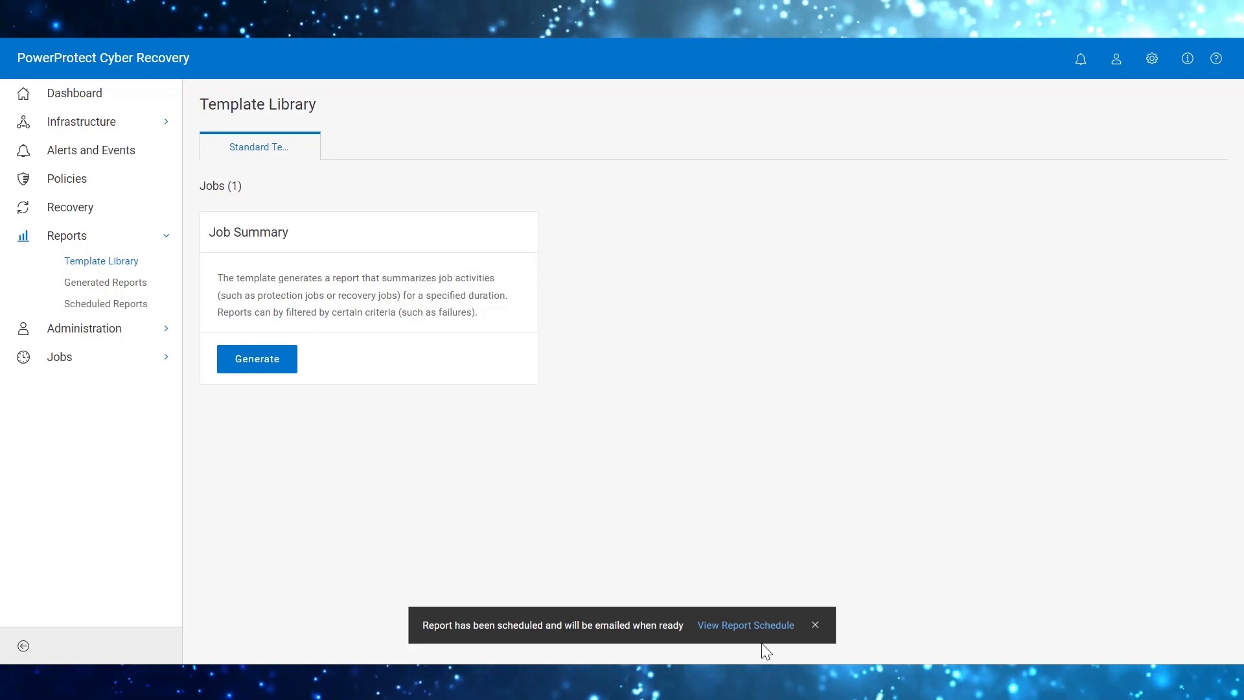
pyautogui.moveTo(740, 629)
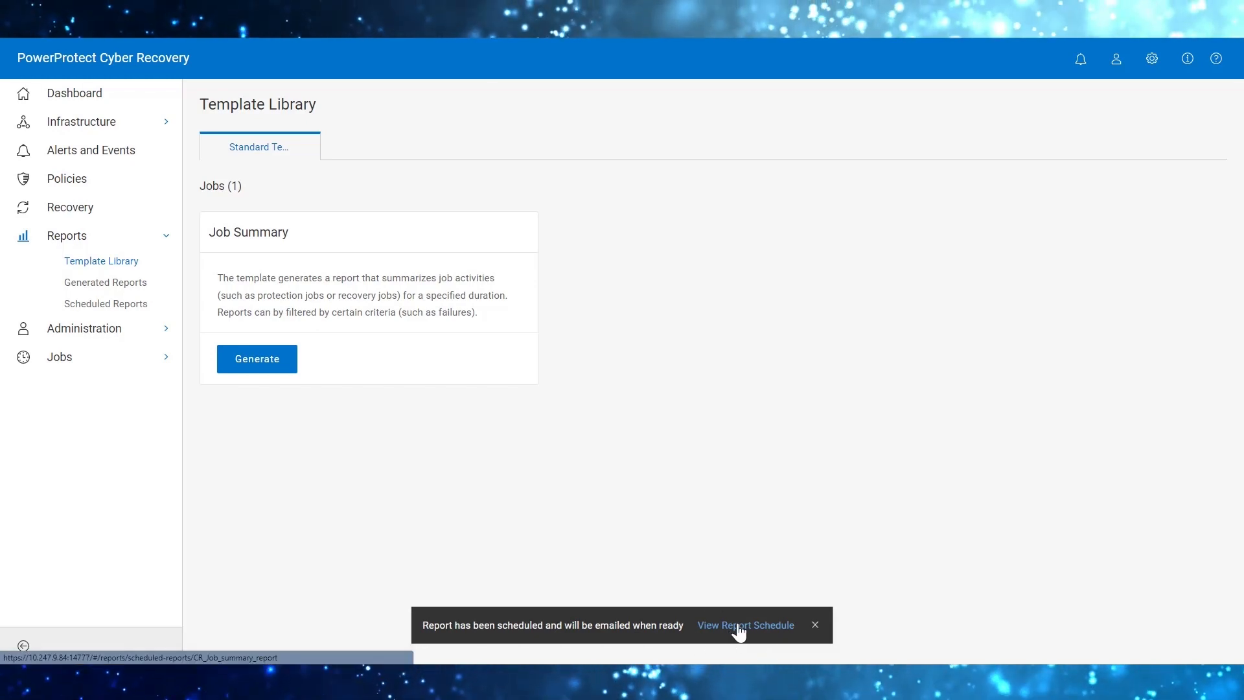
pyautogui.click(745, 626)
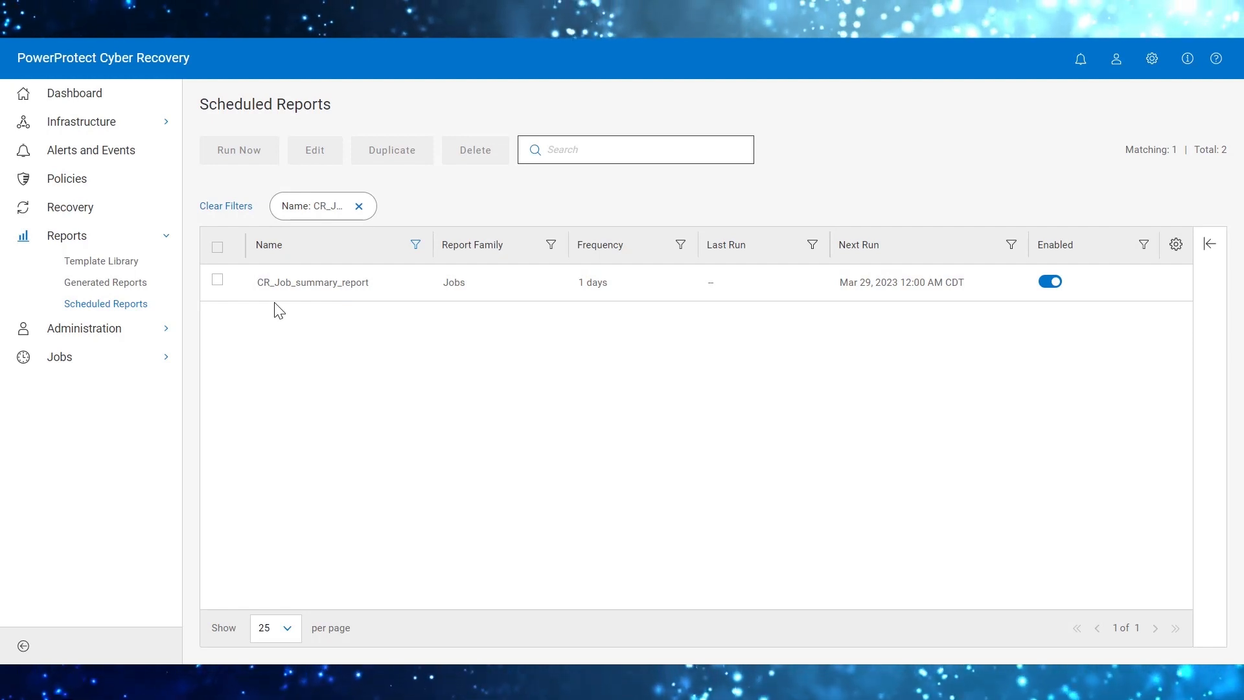
pyautogui.click(218, 279)
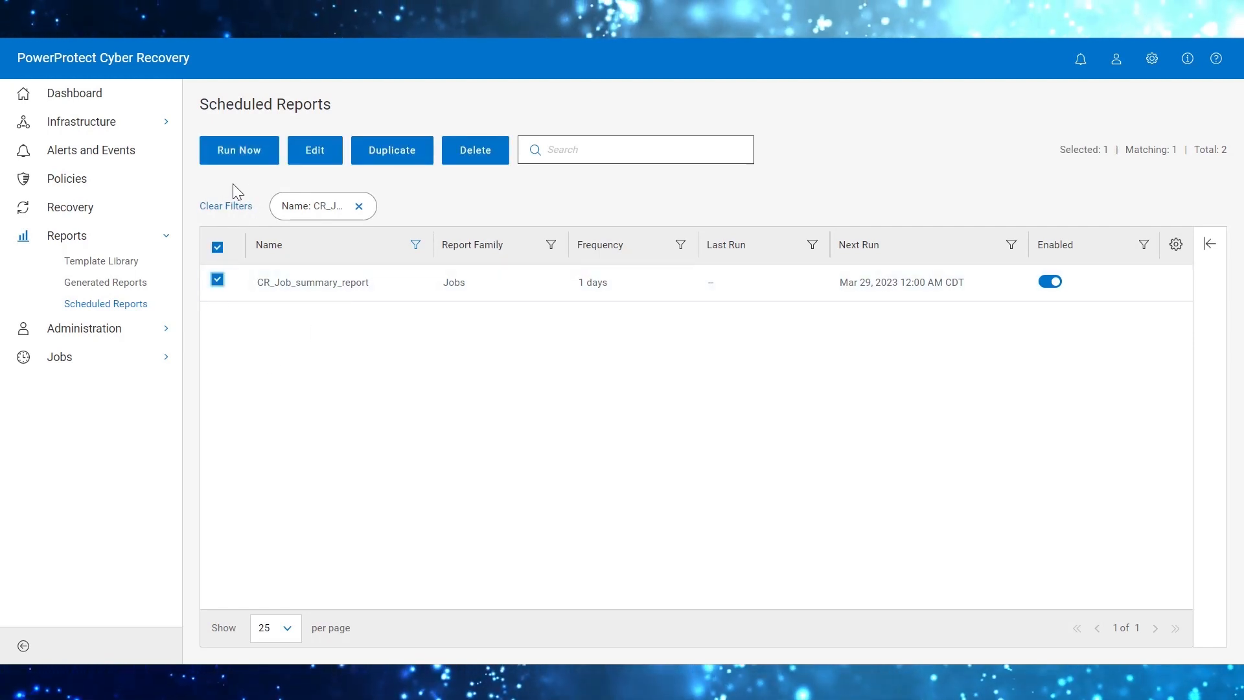
pyautogui.moveTo(266, 178)
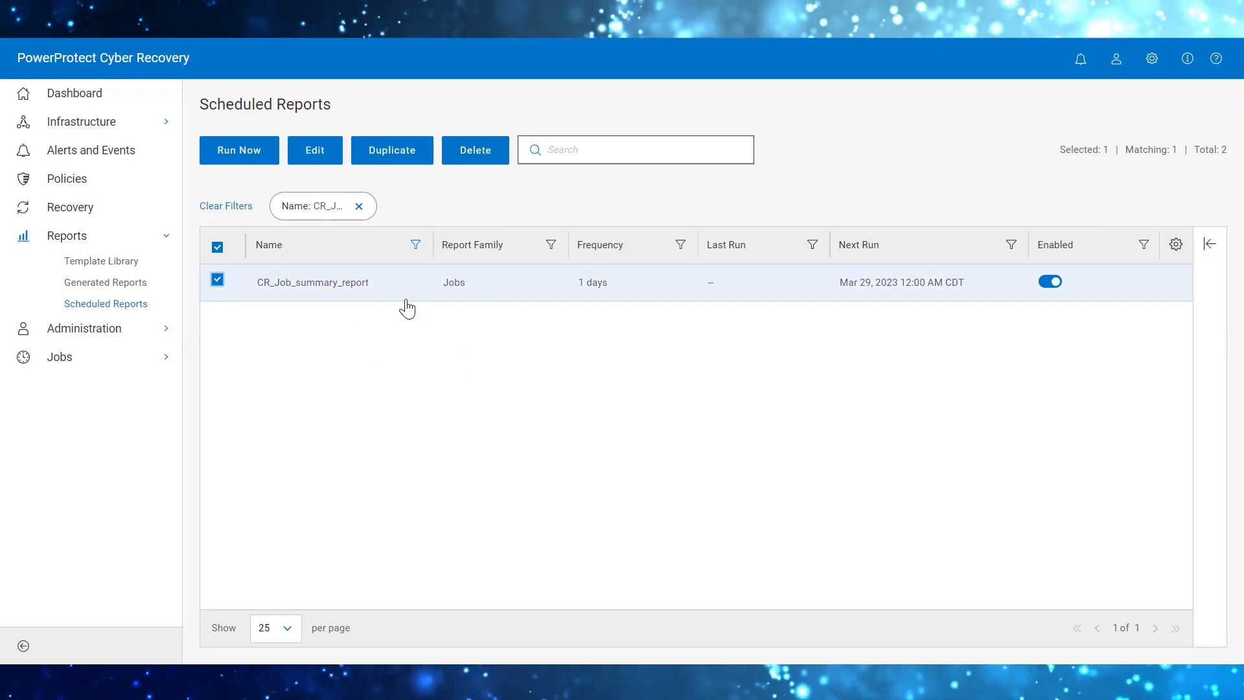
pyautogui.moveTo(391, 184)
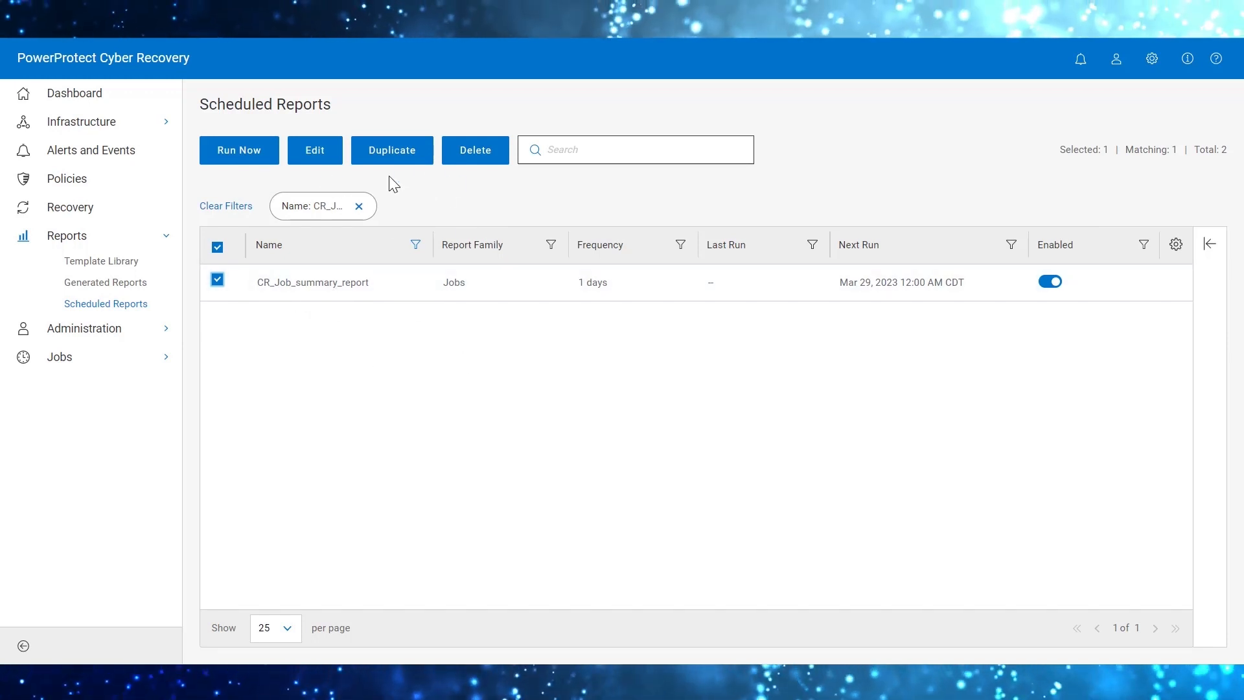
pyautogui.moveTo(410, 168)
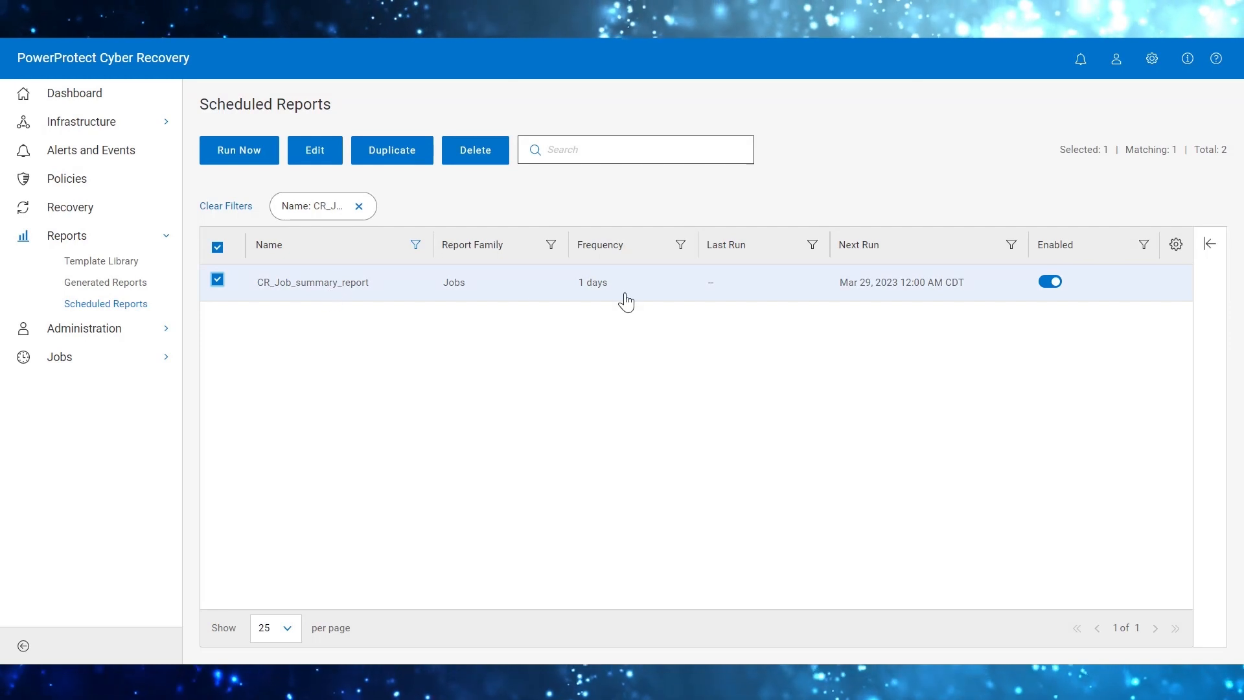
# - From the Template Library, begin another Job Summary report named CR_Jobs_ondemand_report
pyautogui.click(101, 261)
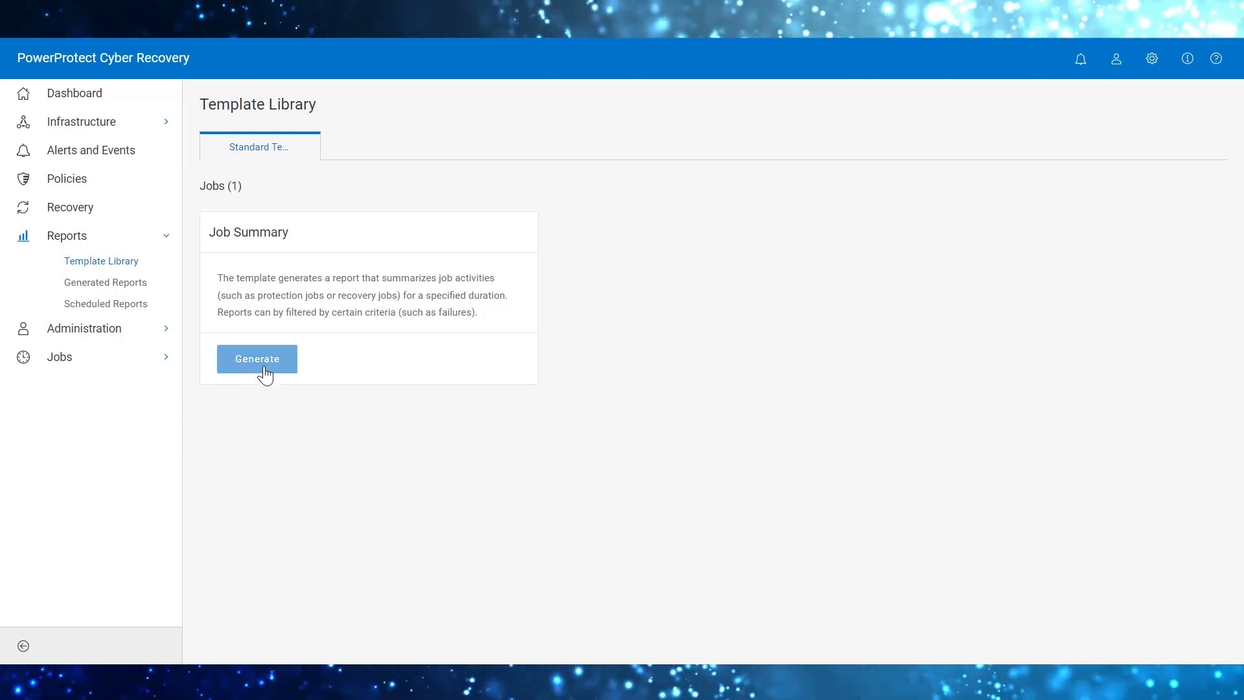
pyautogui.click(256, 358)
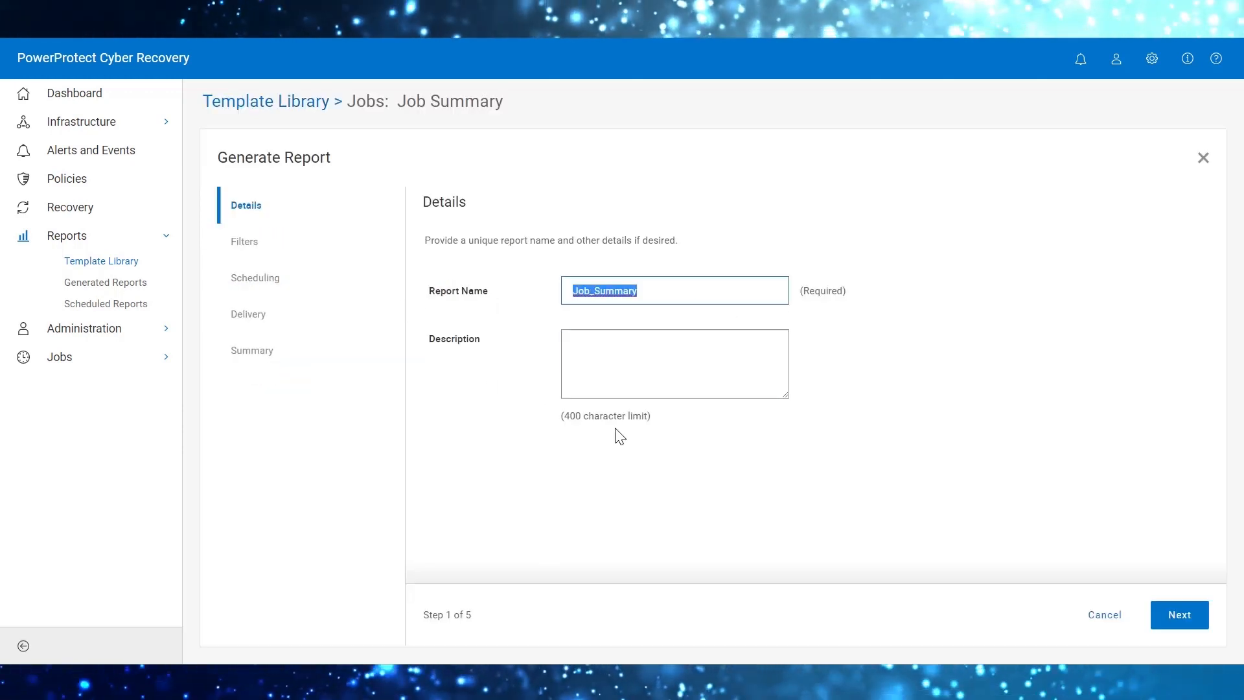
pyautogui.write('CR_Jobs_ondemand_report')
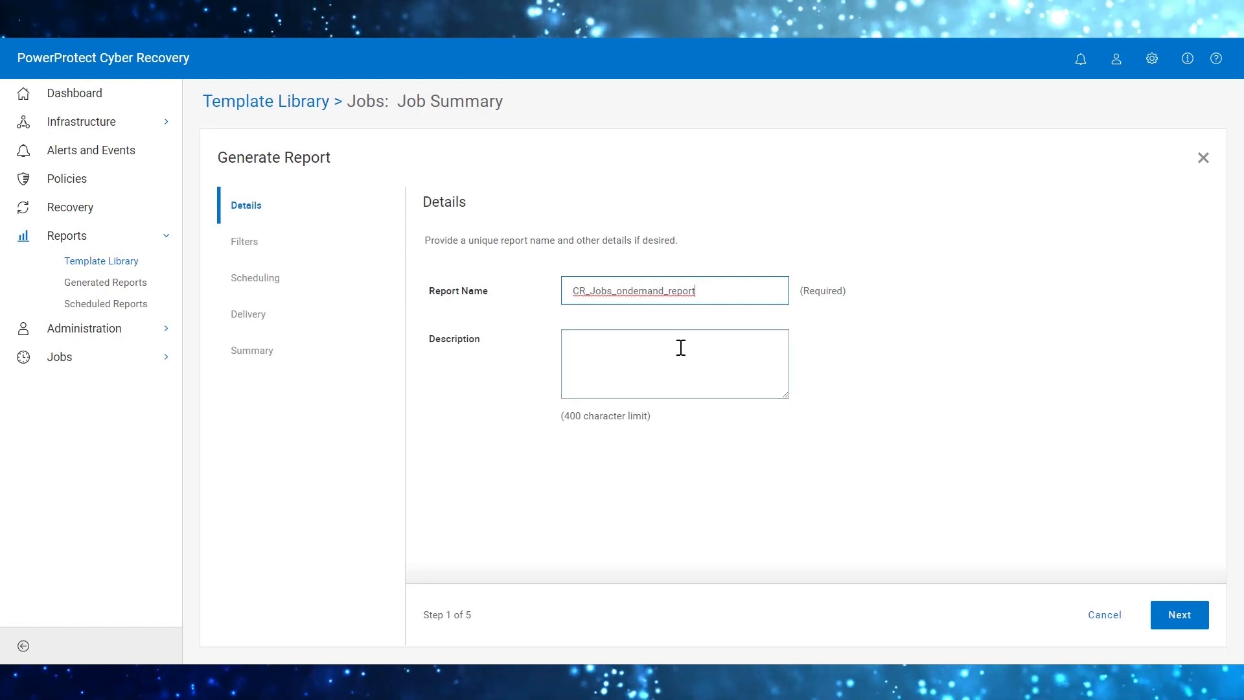
# - Filter the report to Protection jobs with Success status and preview the matching rows
pyautogui.click(1179, 614)
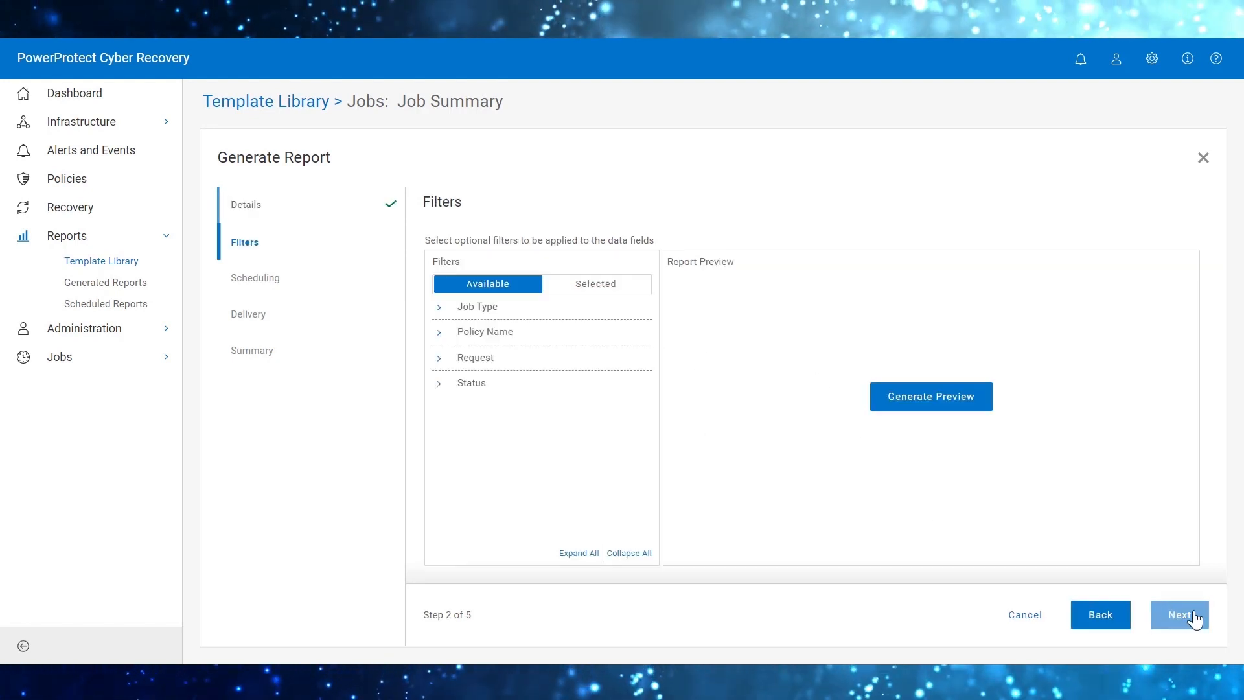
pyautogui.moveTo(451, 327)
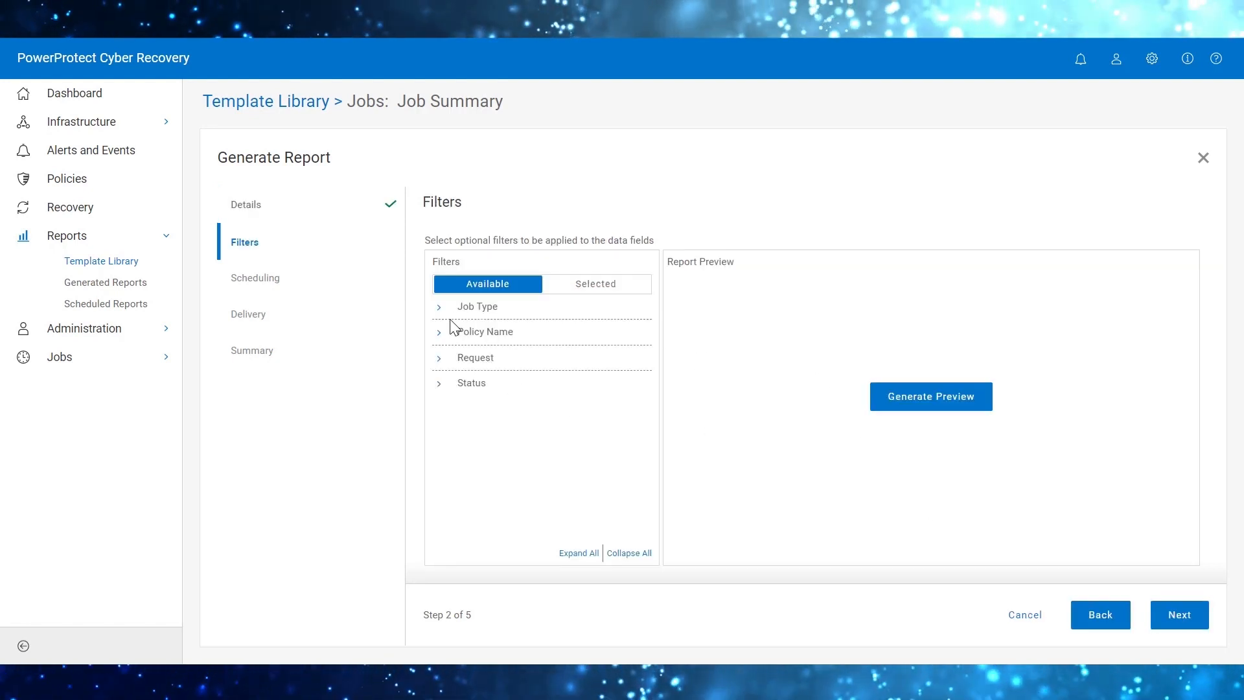
pyautogui.click(438, 306)
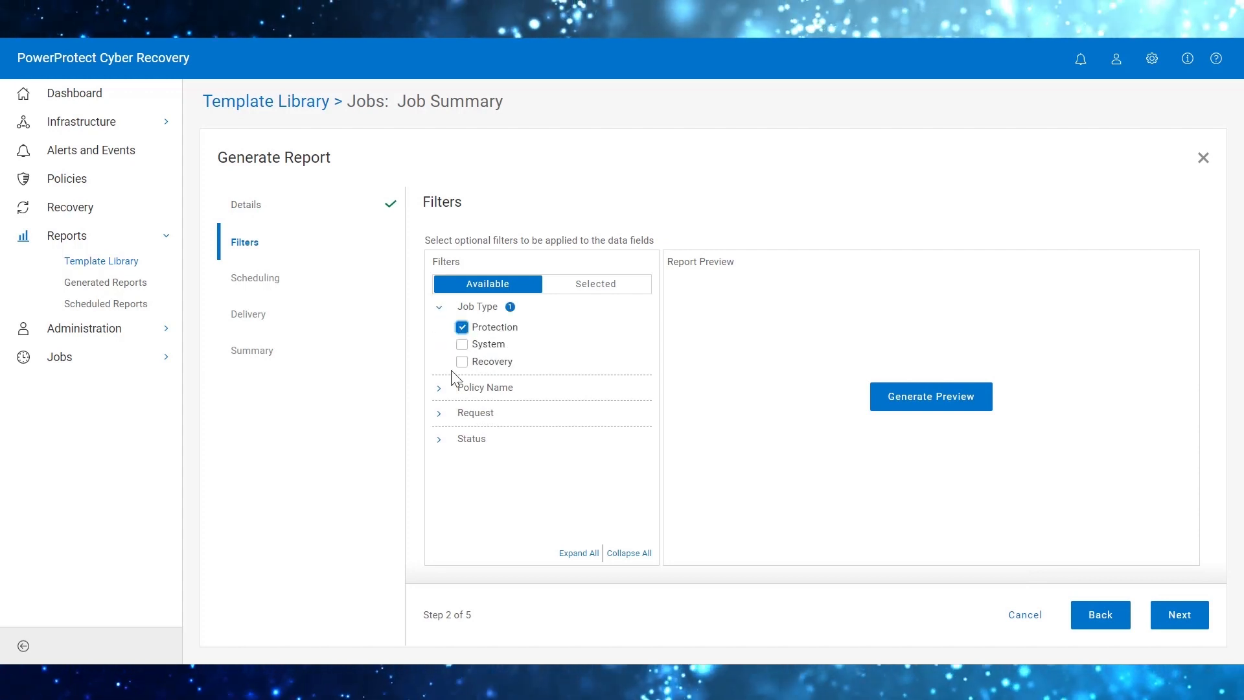
pyautogui.click(440, 387)
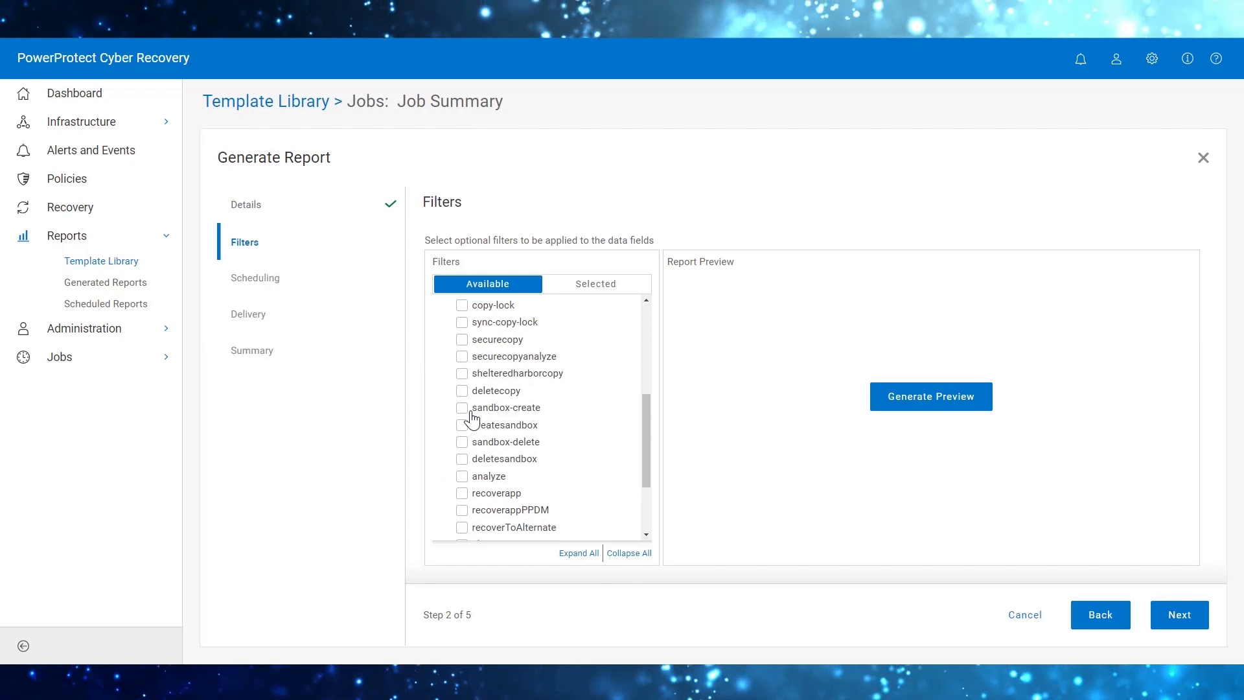
pyautogui.scroll(-3)
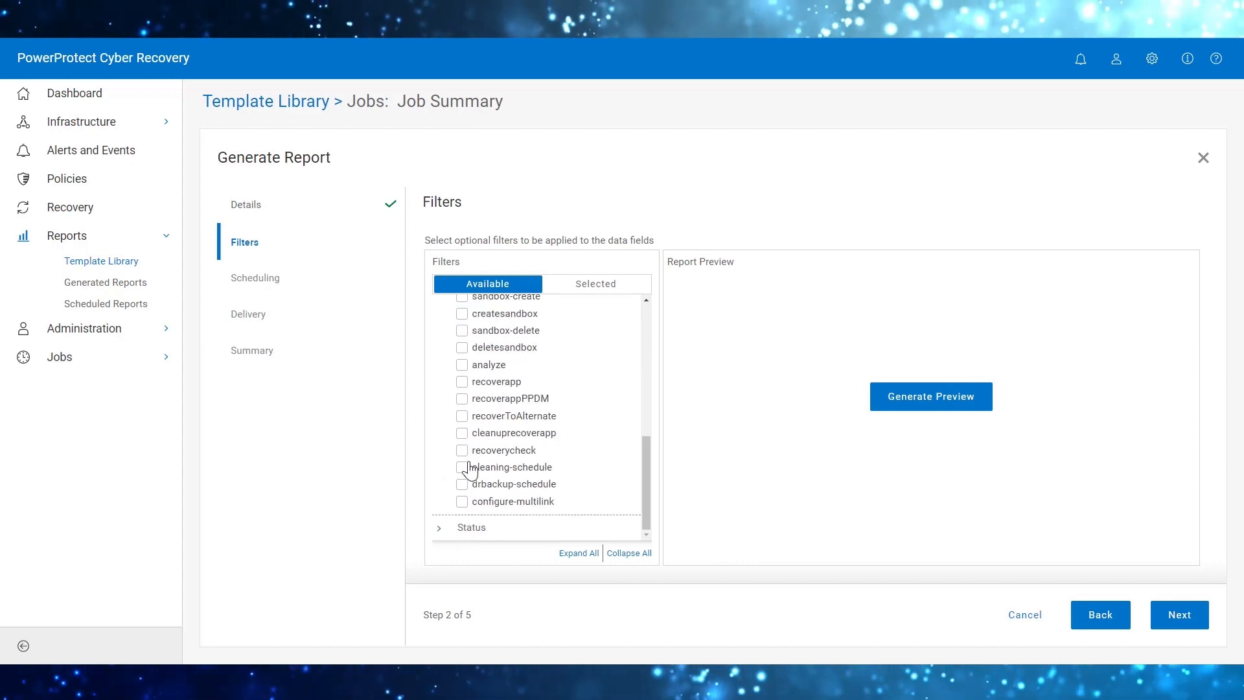
pyautogui.click(439, 527)
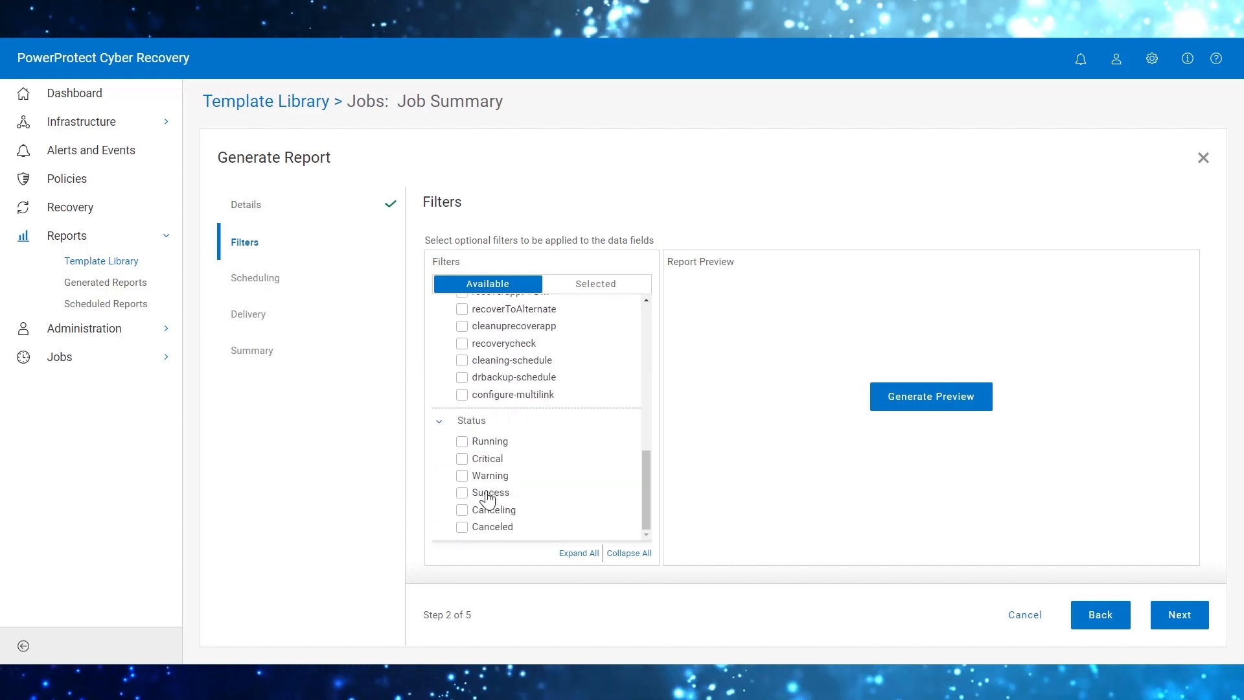
pyautogui.click(461, 492)
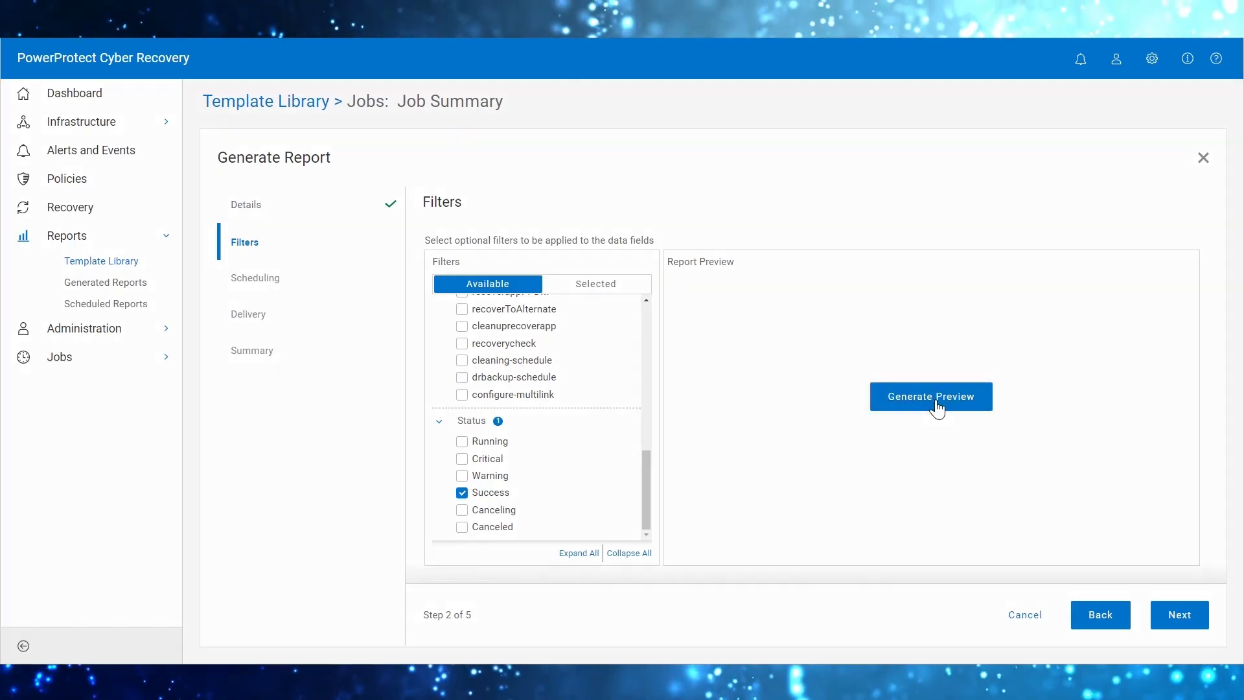
pyautogui.click(930, 397)
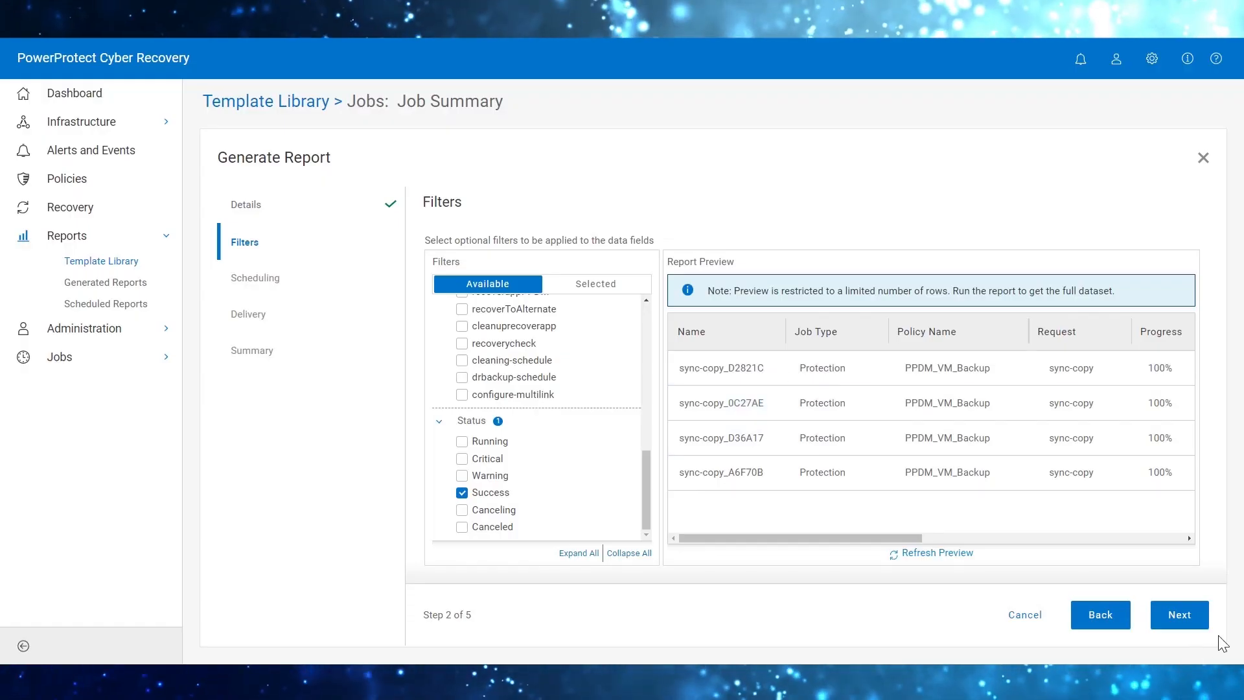
# - Set the report's scheduling to On Demand
pyautogui.click(1179, 614)
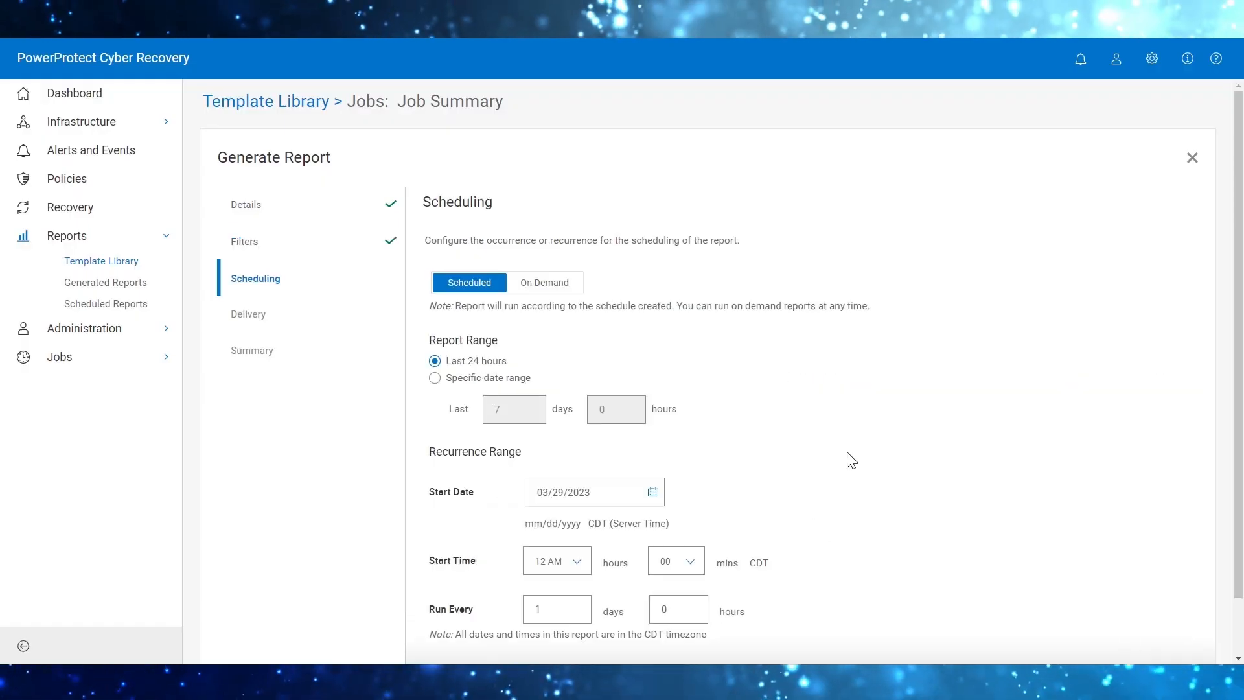
pyautogui.click(544, 282)
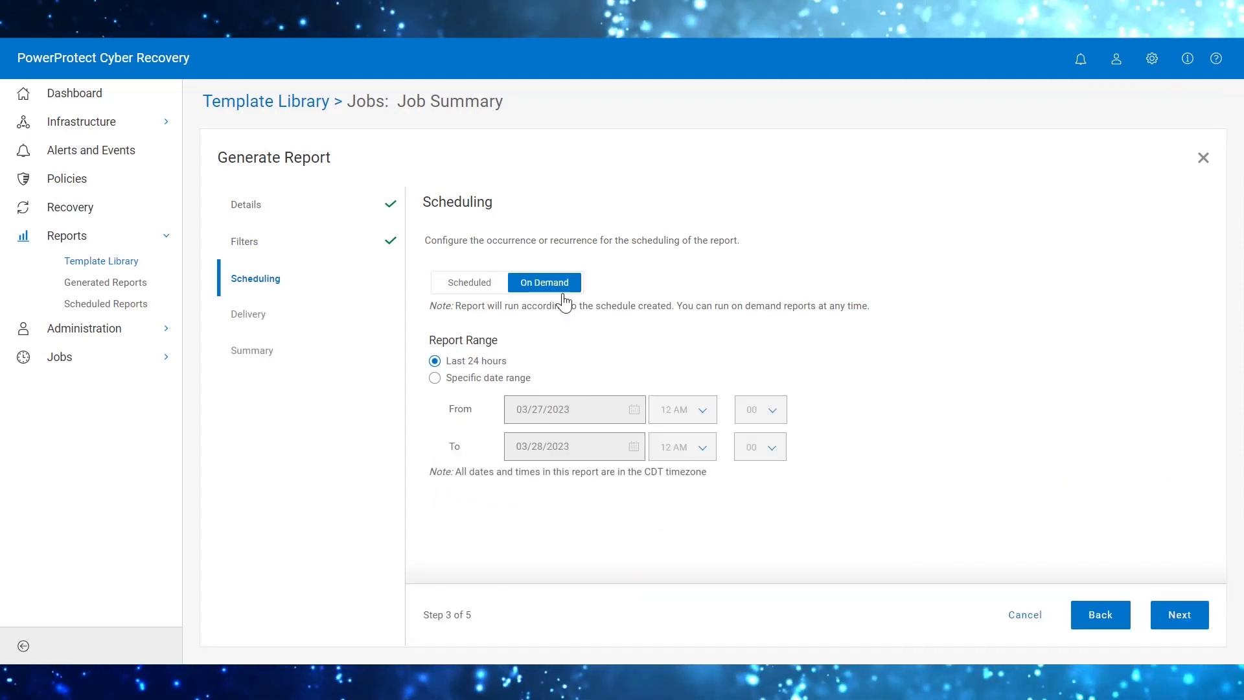
pyautogui.moveTo(465, 342)
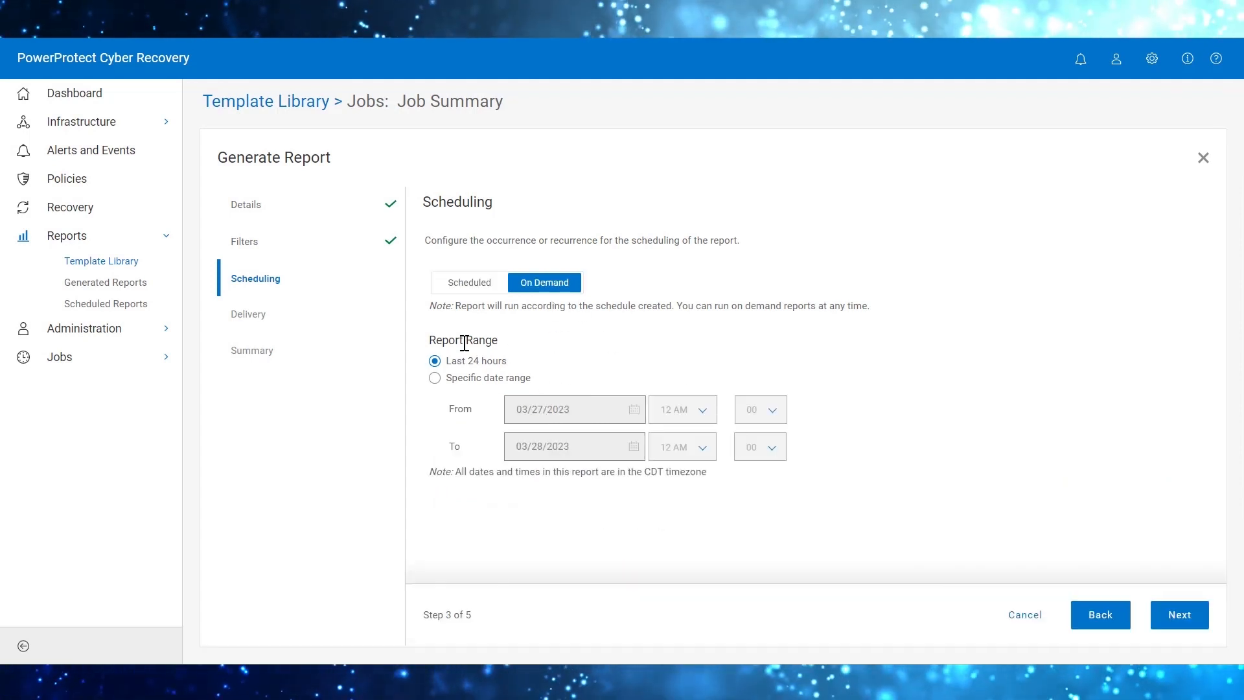
# - Choose Download Now (csv) delivery with email left off and reach the Summary step
pyautogui.click(1179, 614)
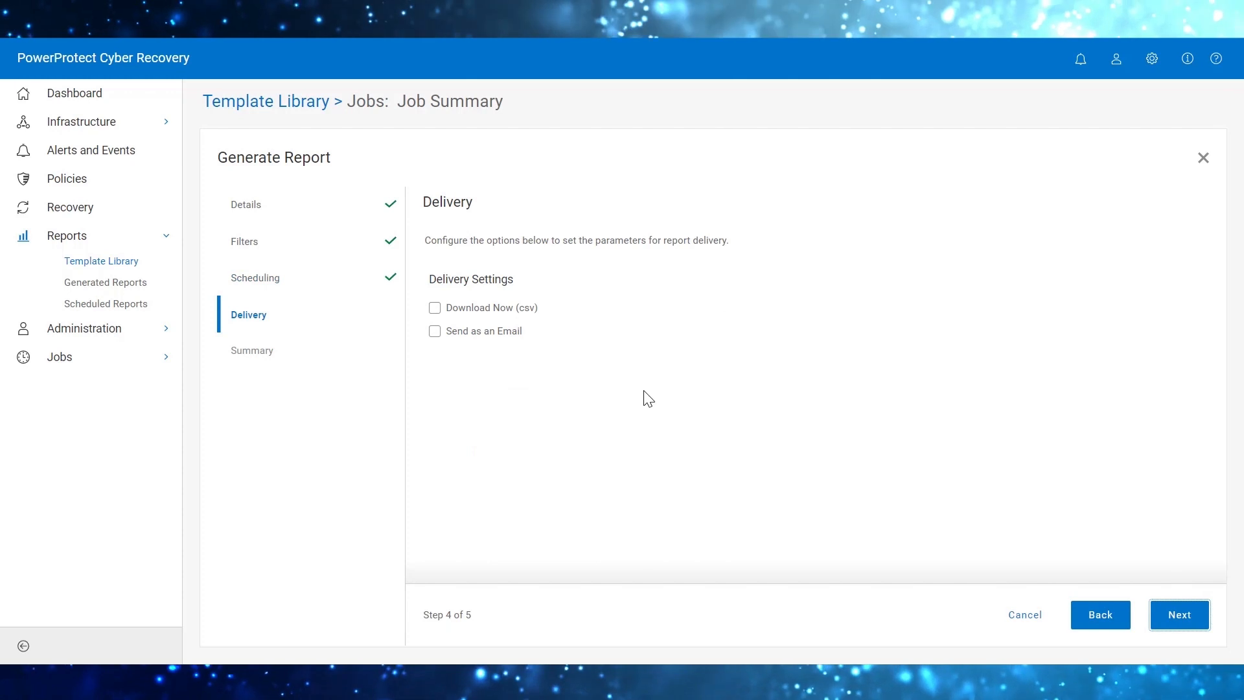
pyautogui.moveTo(594, 275)
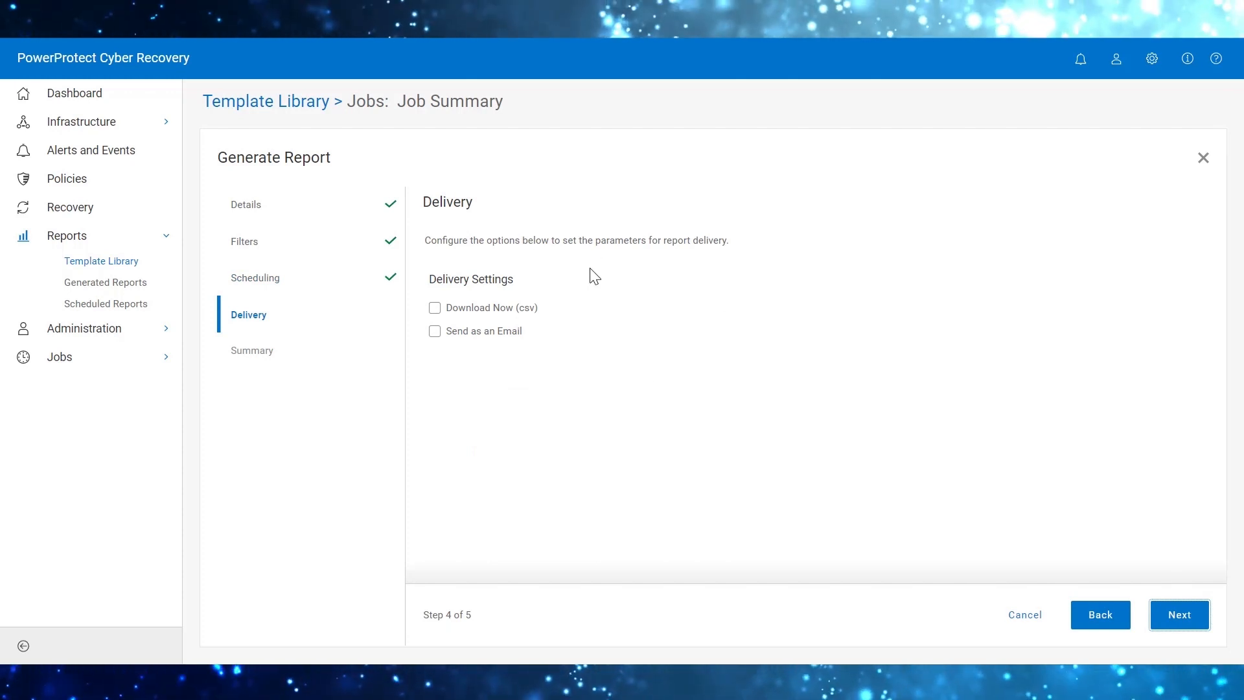
pyautogui.moveTo(474, 321)
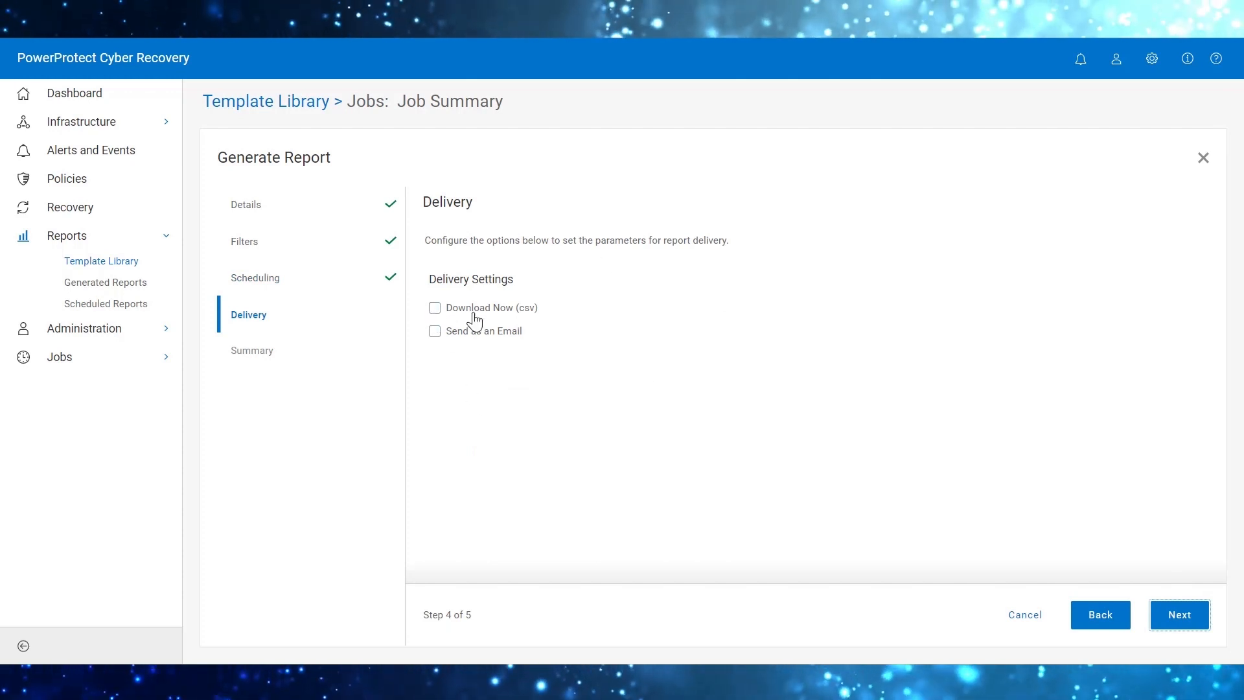
pyautogui.click(435, 308)
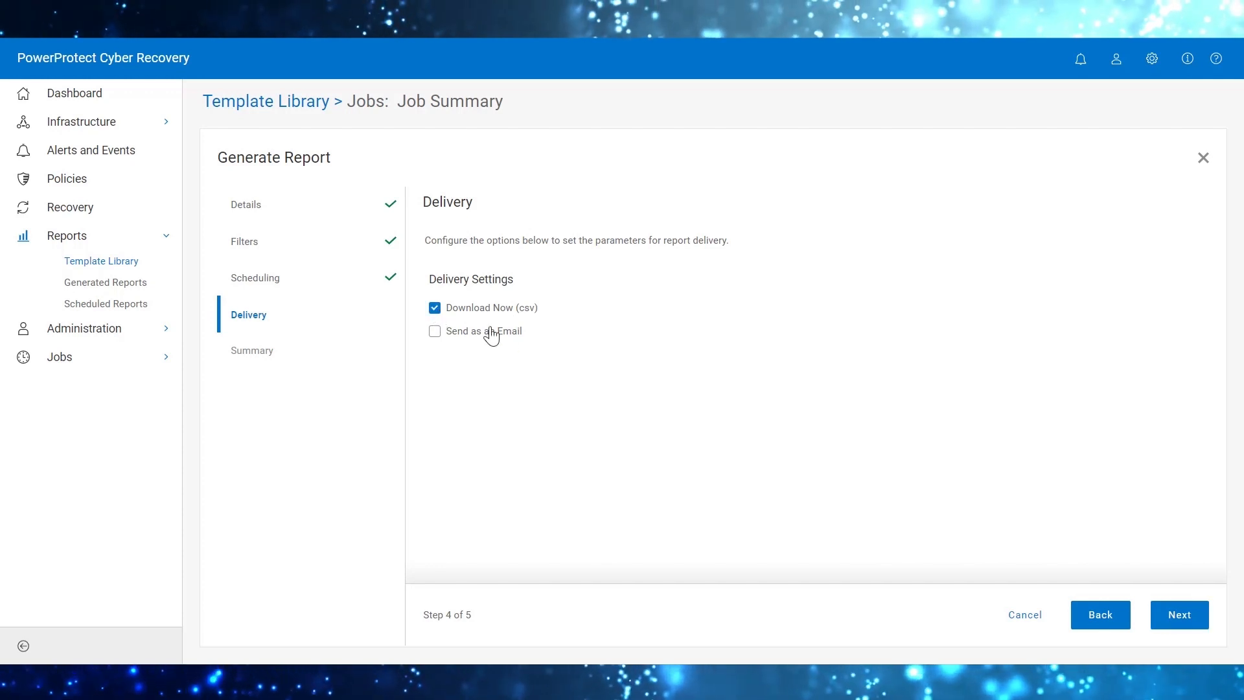
pyautogui.click(434, 331)
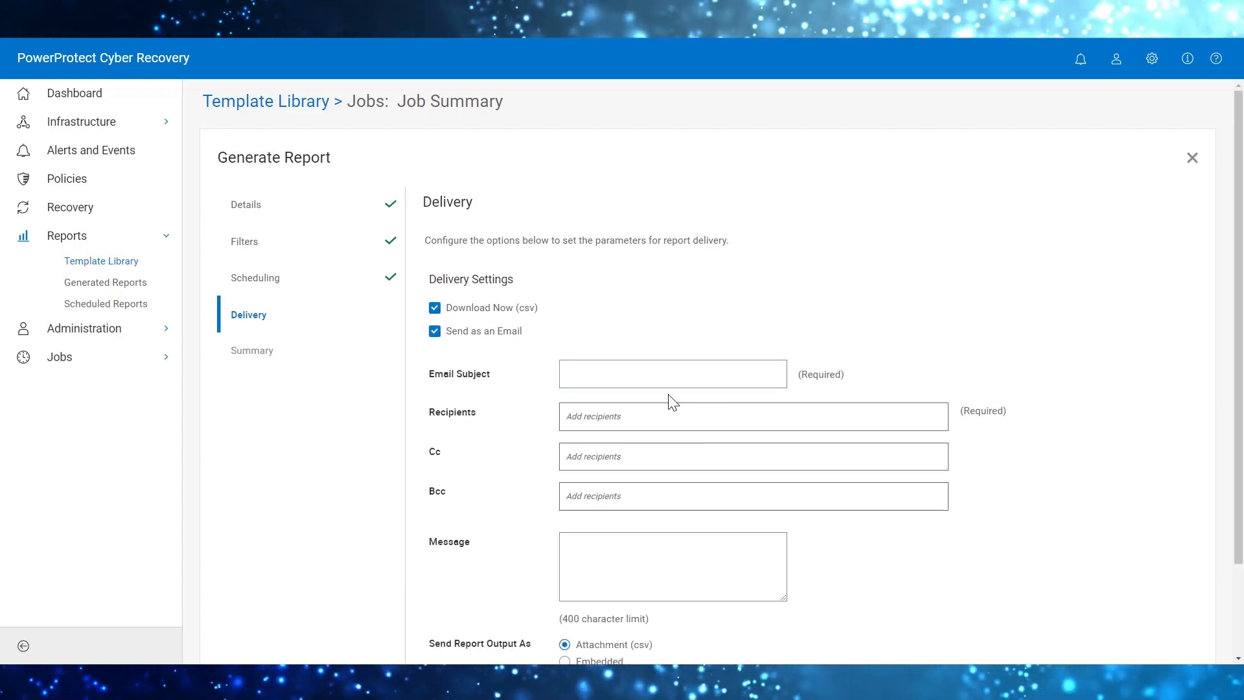
pyautogui.scroll(-3)
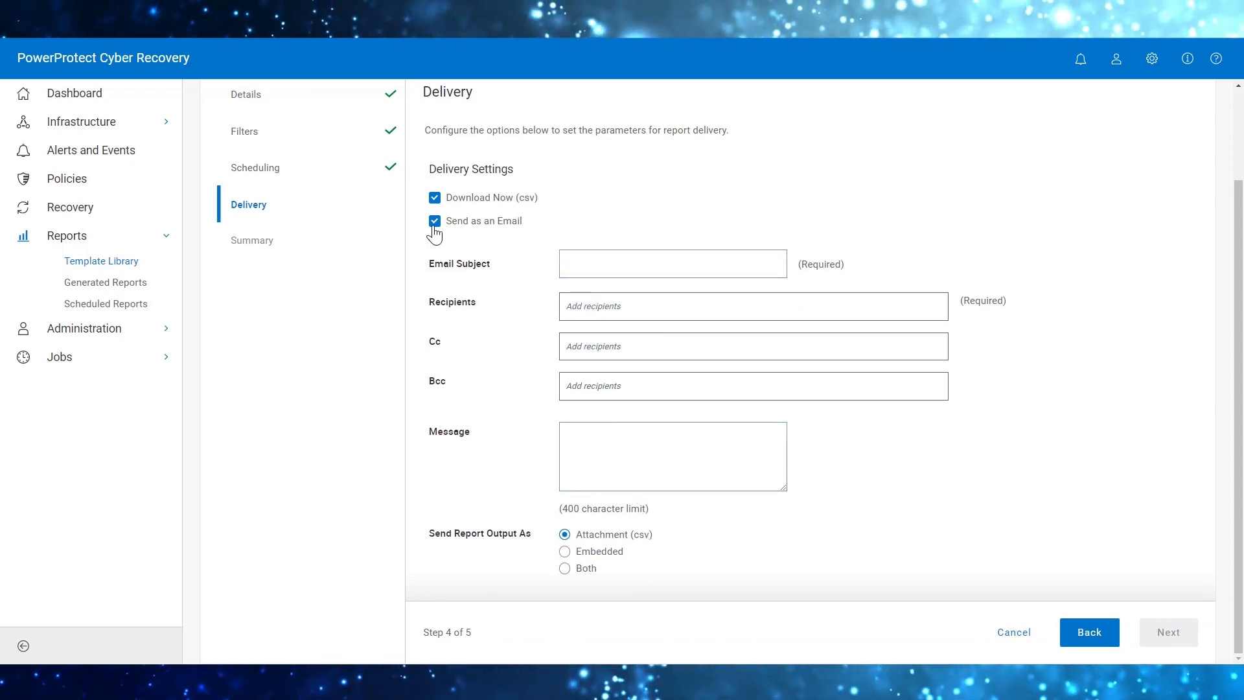
pyautogui.click(434, 221)
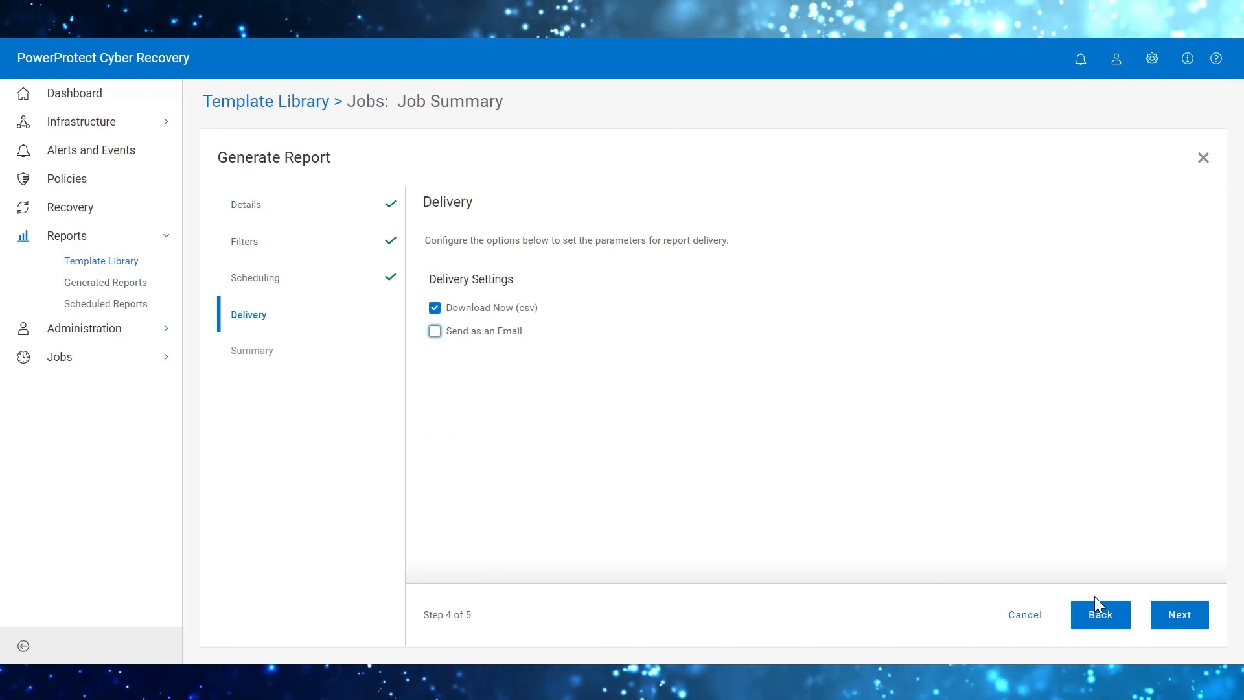
pyautogui.click(1179, 614)
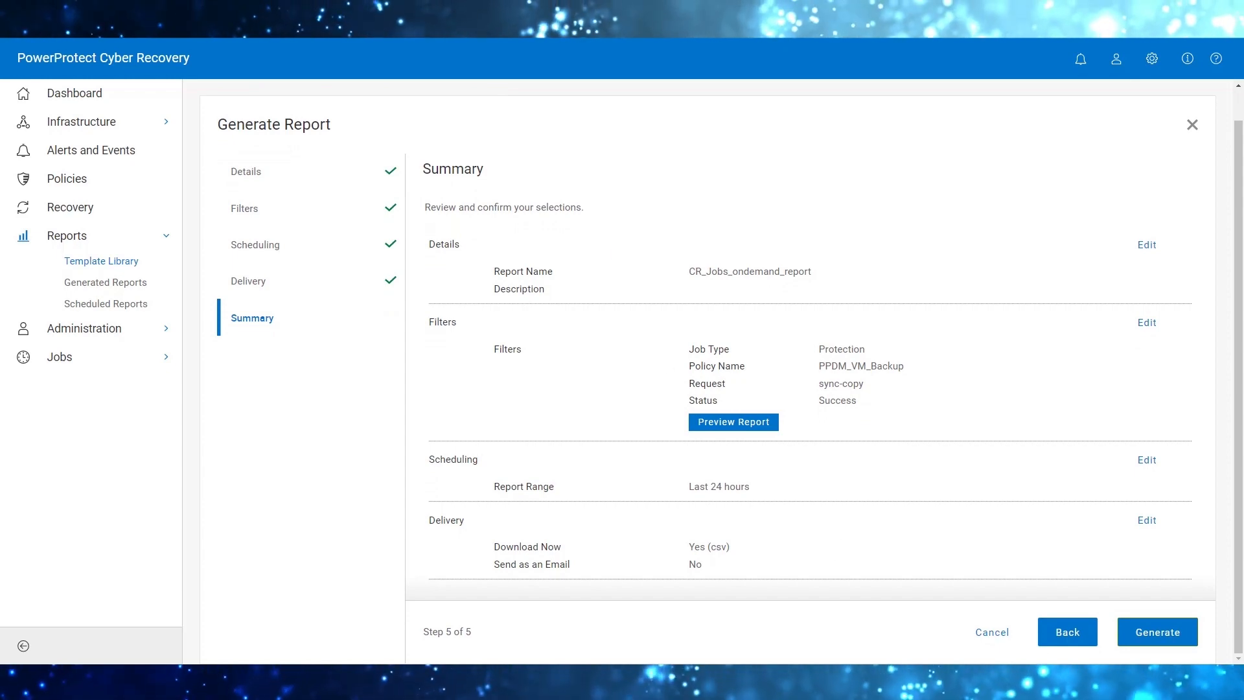
# - Generate CR_Jobs_ondemand_report so its CSV file downloads
pyautogui.click(1157, 632)
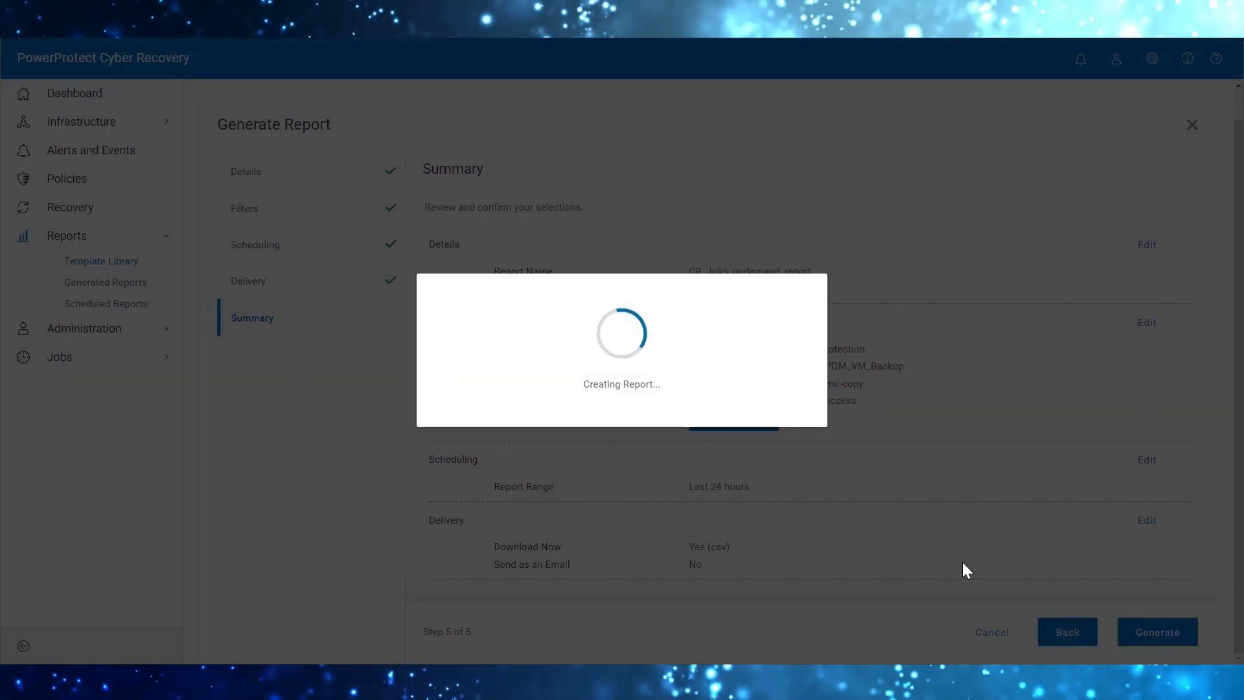
pyautogui.click(1156, 632)
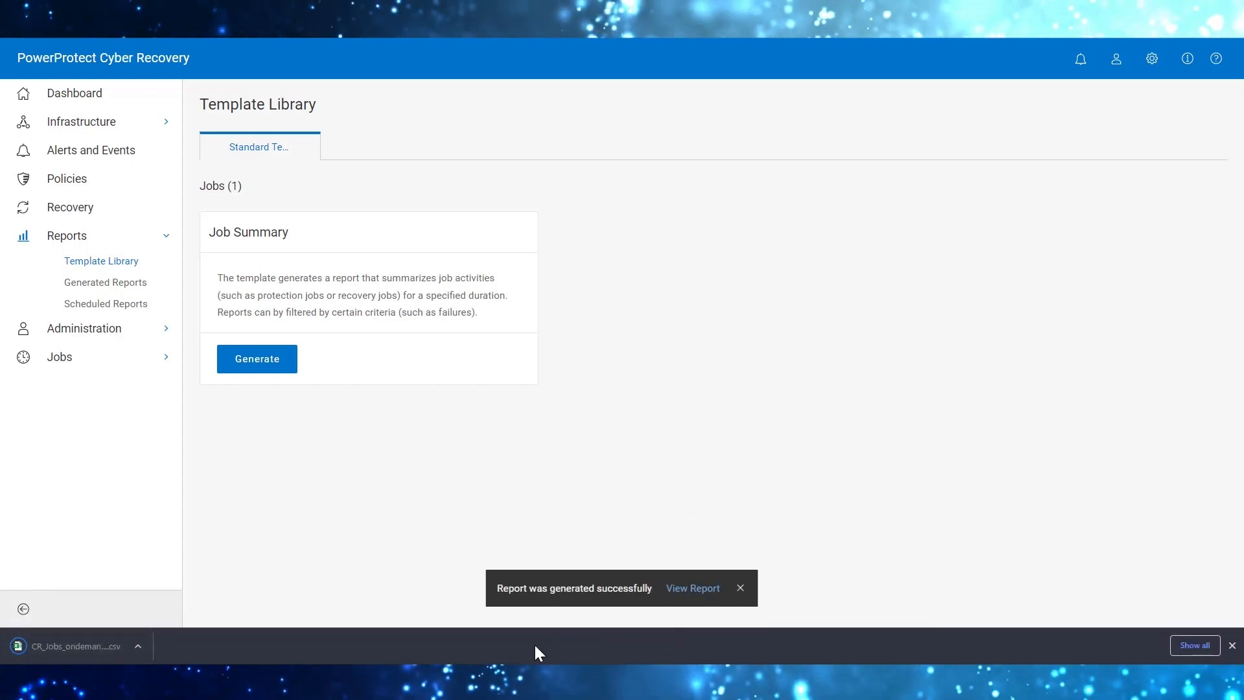
# - View the generated CR_Jobs_ondemand_report showing four successful sync-copy Protection jobs from PPDM_VM_Backup
pyautogui.click(692, 588)
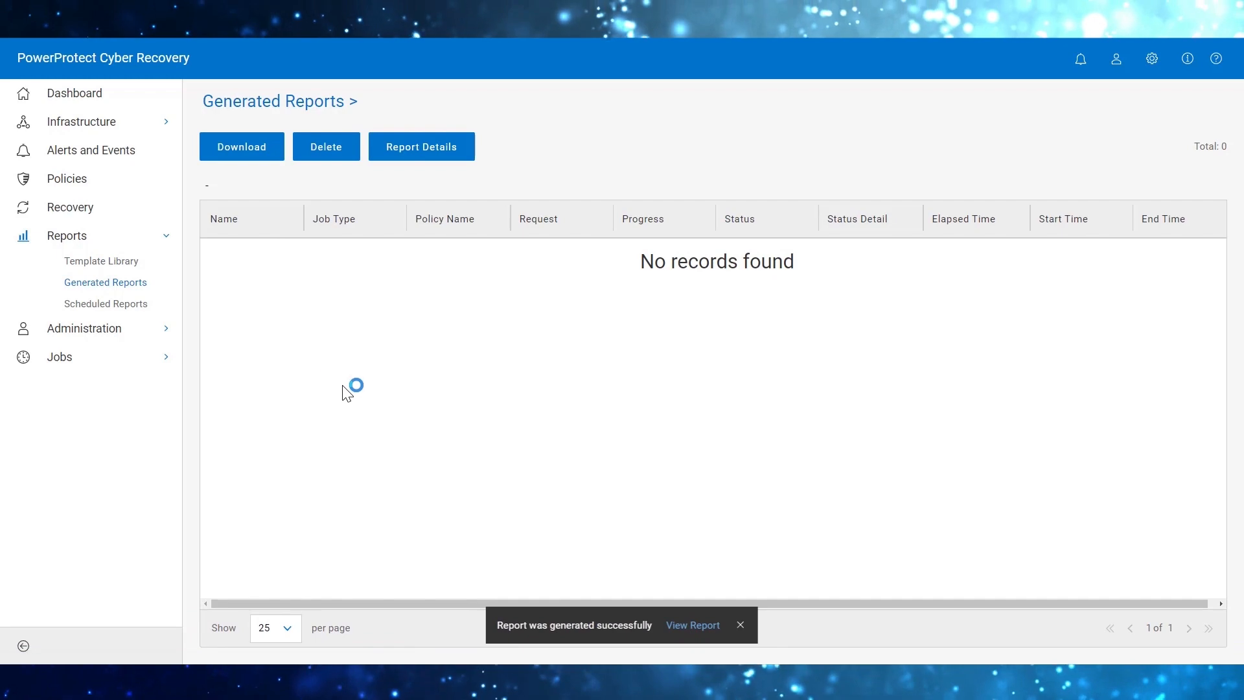
pyautogui.click(692, 625)
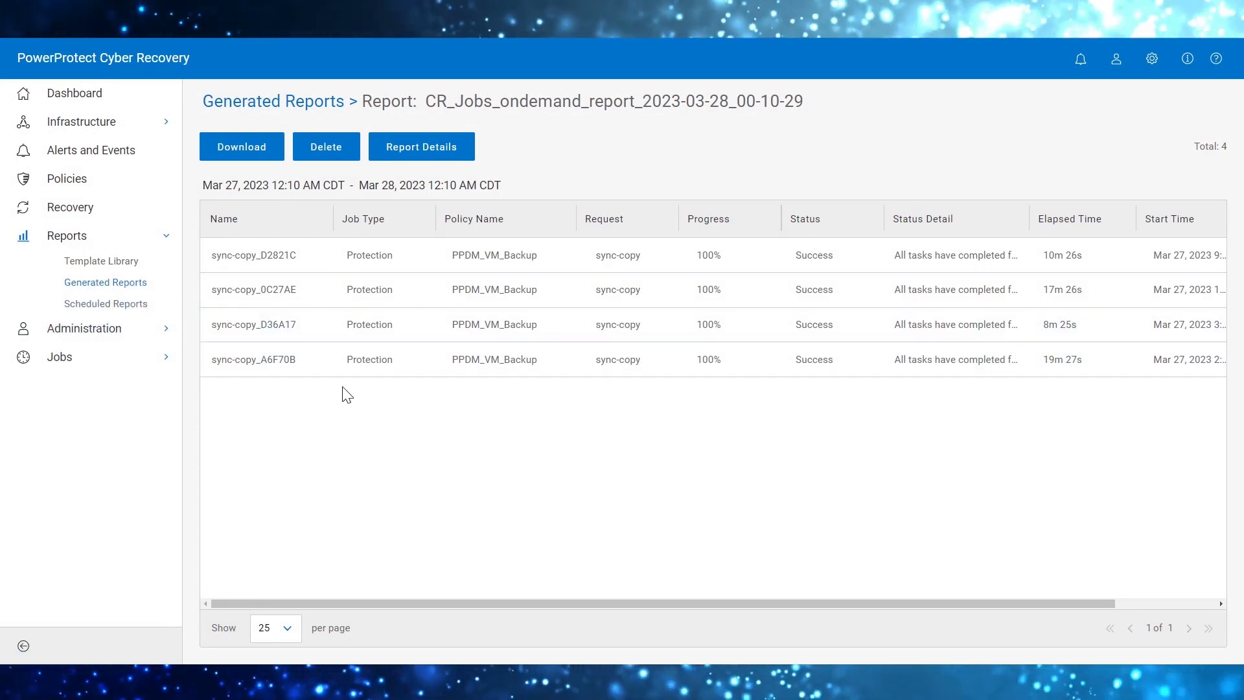
pyautogui.moveTo(496, 440)
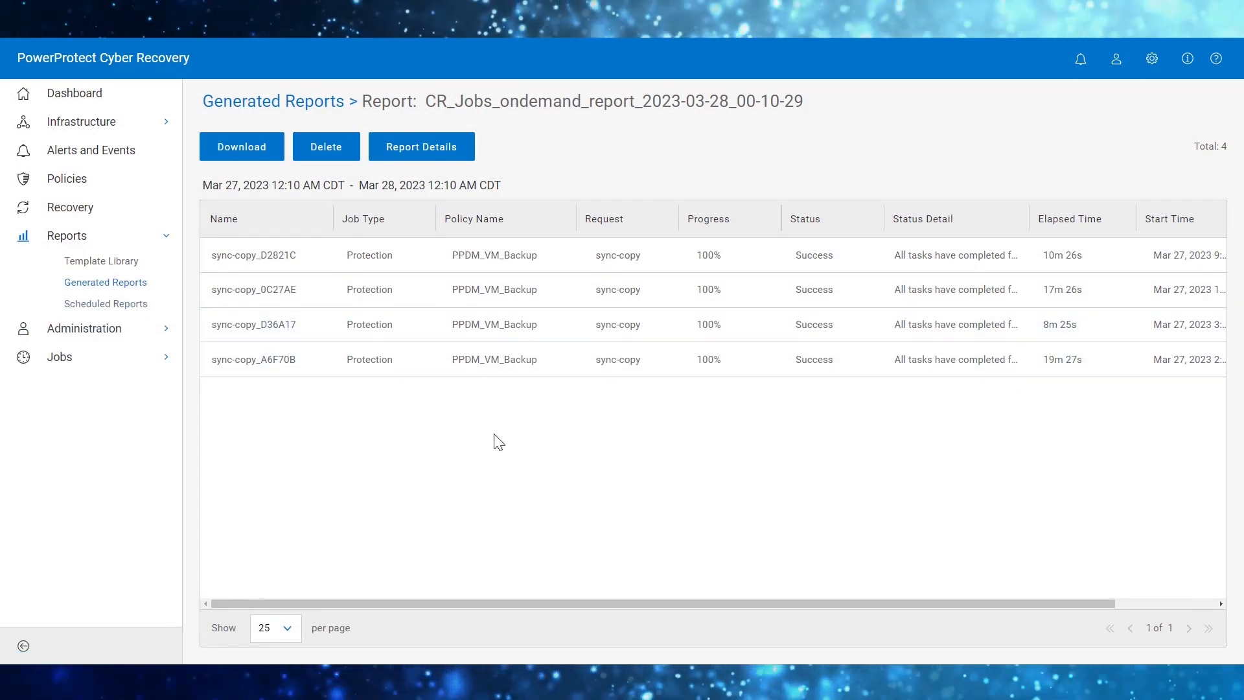